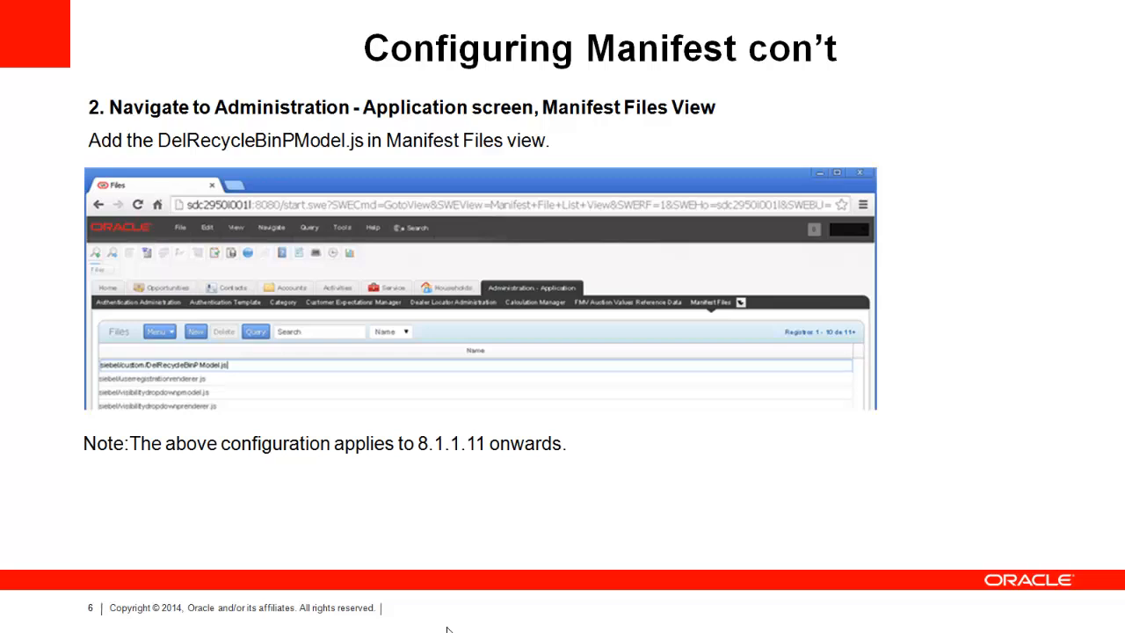
# Advance to slide 7, 'Configuring Manifest con't', step 3.
pyautogui.press('Right')
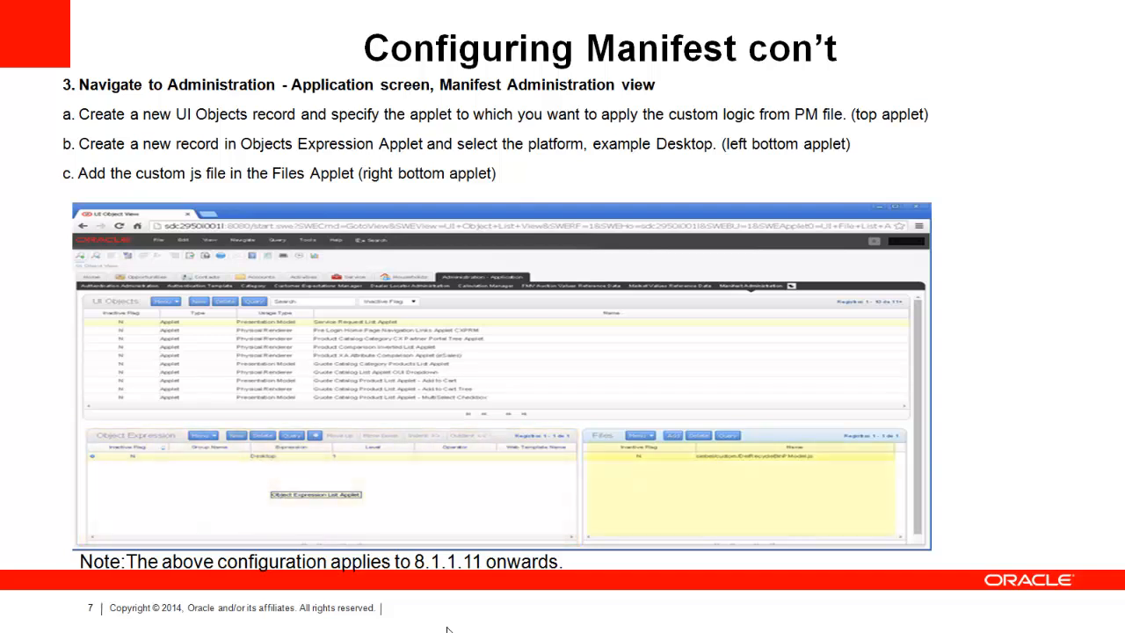
pyautogui.click(742, 457)
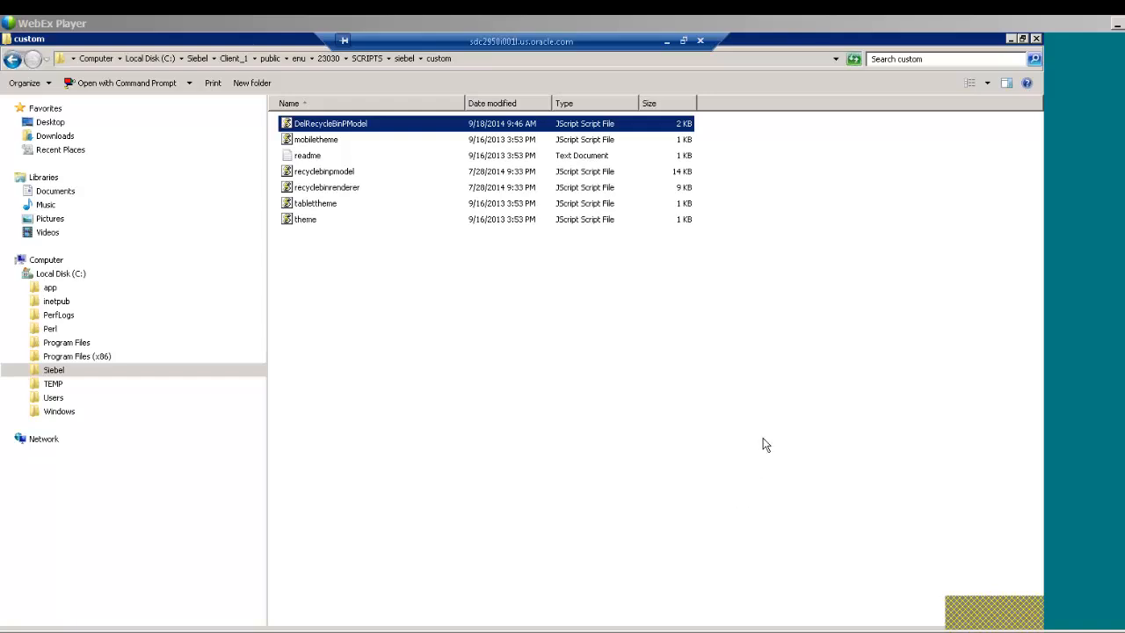
pyautogui.moveTo(541, 386)
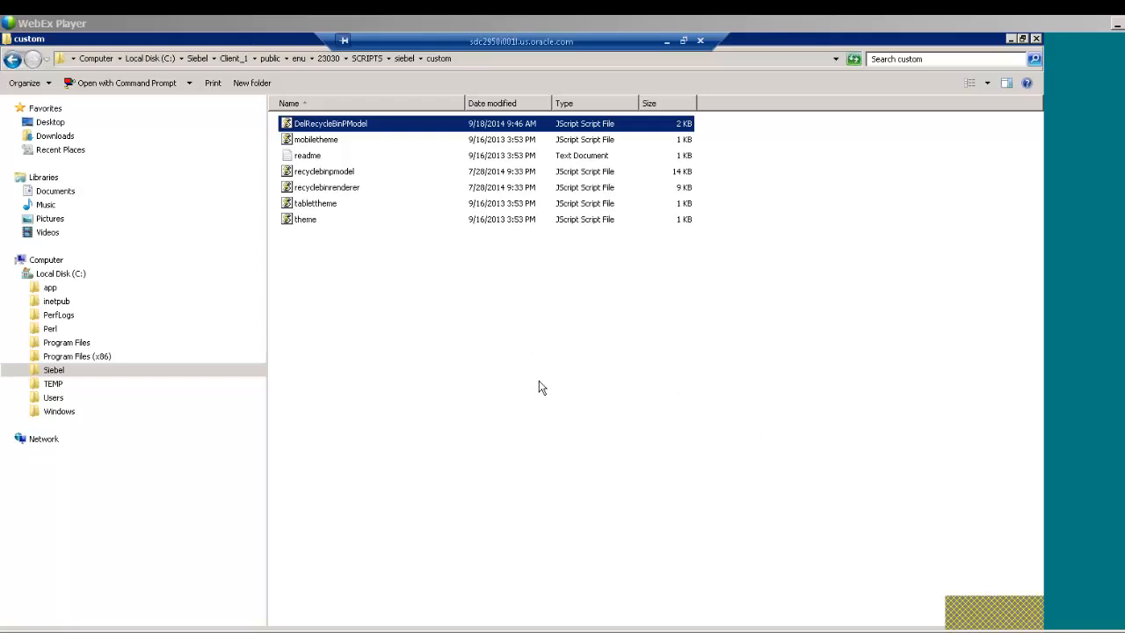
pyautogui.moveTo(464, 325)
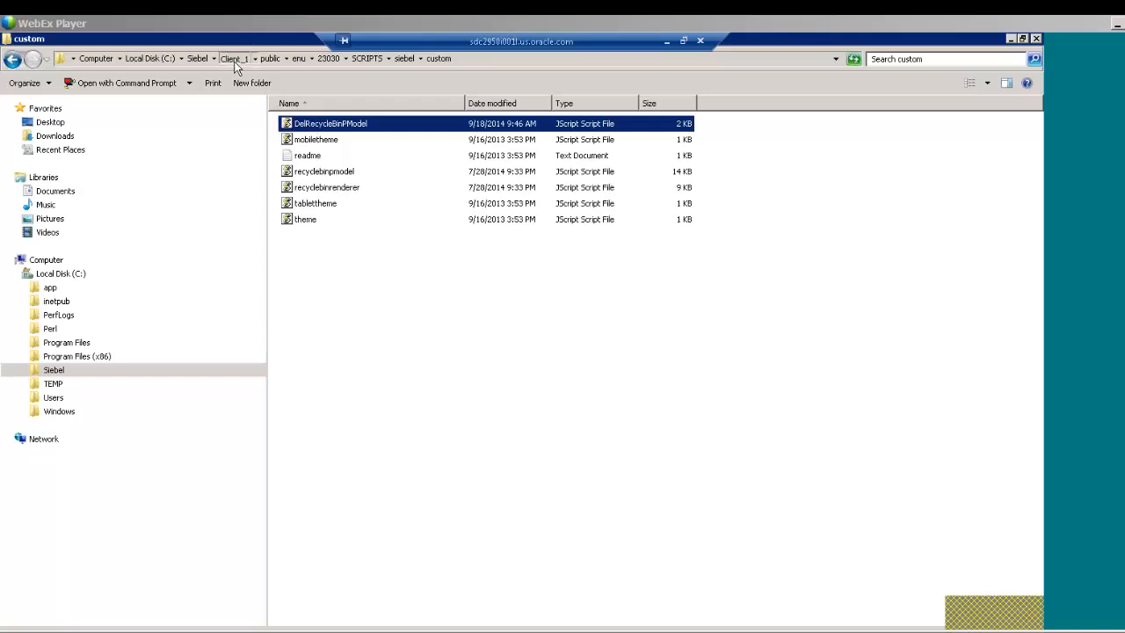
# Browse from Client_1 through public/enu/23030/SCRIPTS/siebel/custom and load DelRecycleBinPModel in the editor.
pyautogui.click(234, 58)
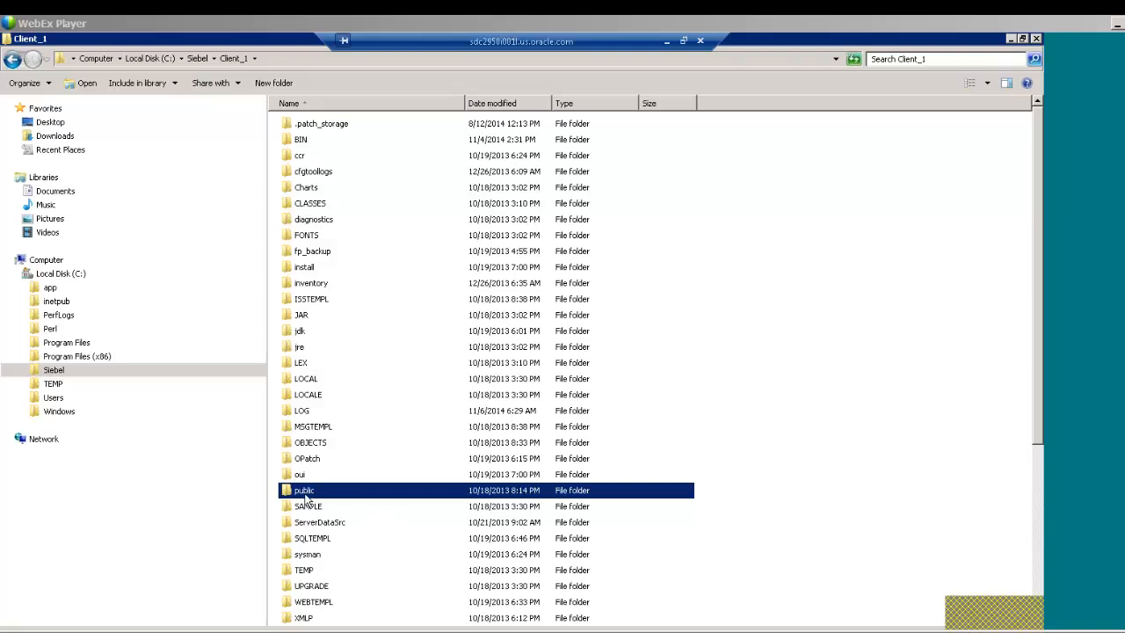
pyautogui.doubleClick(302, 488)
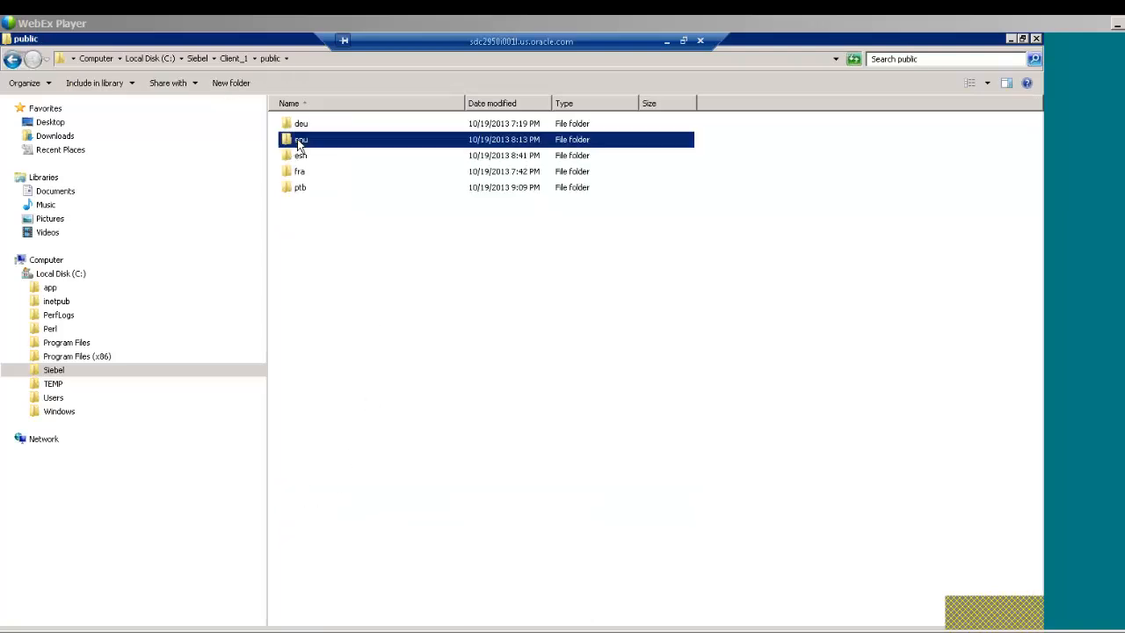
pyautogui.doubleClick(302, 138)
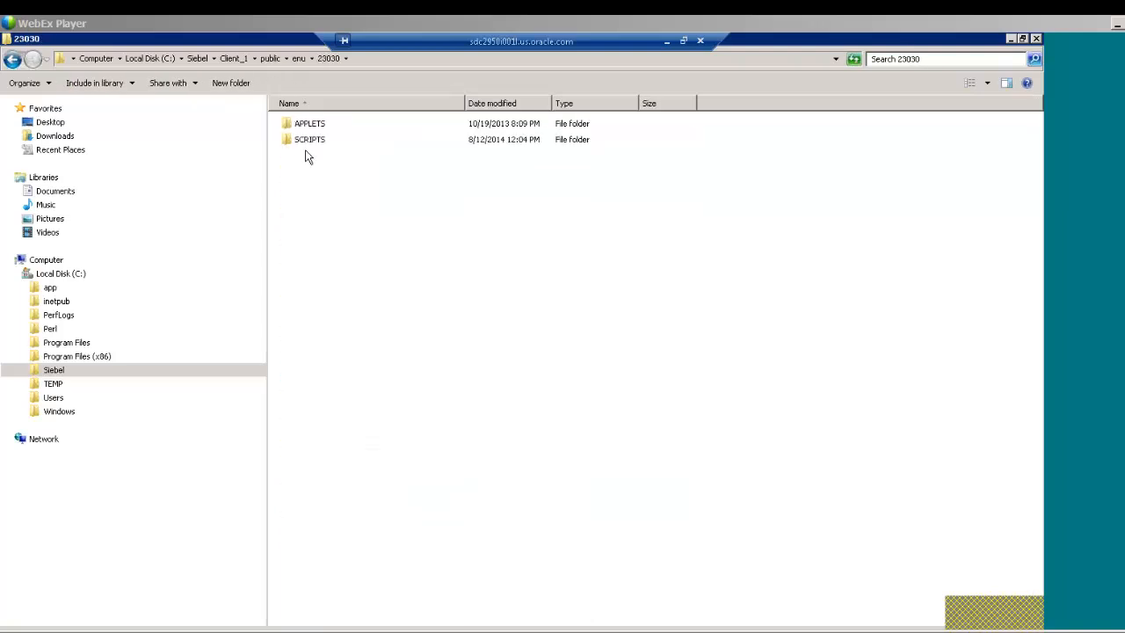
pyautogui.doubleClick(309, 139)
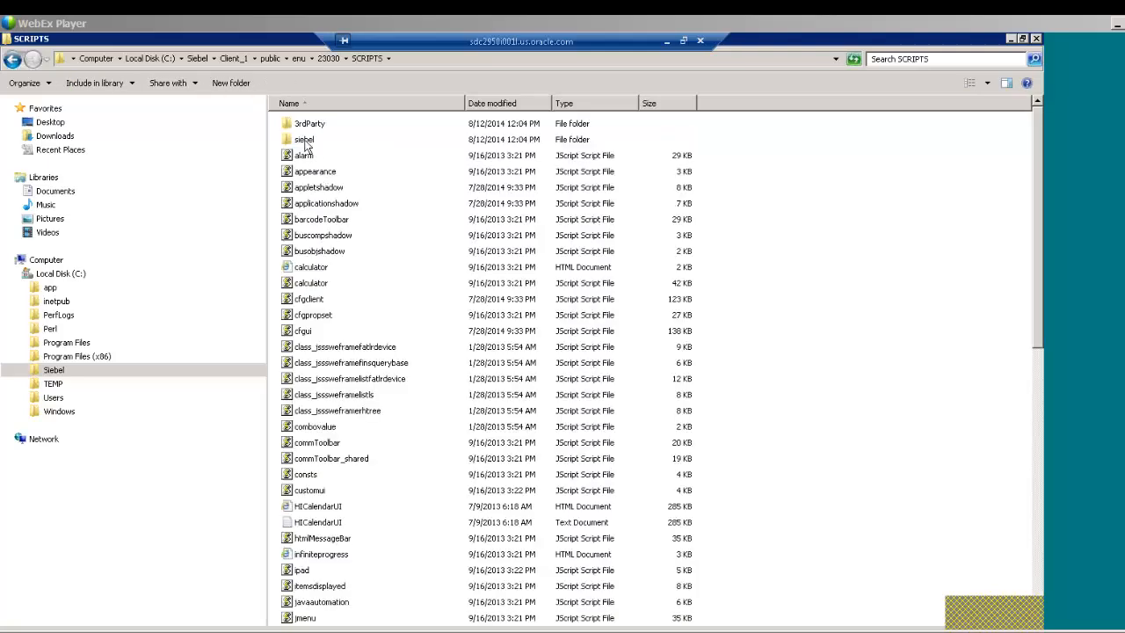
pyautogui.doubleClick(303, 139)
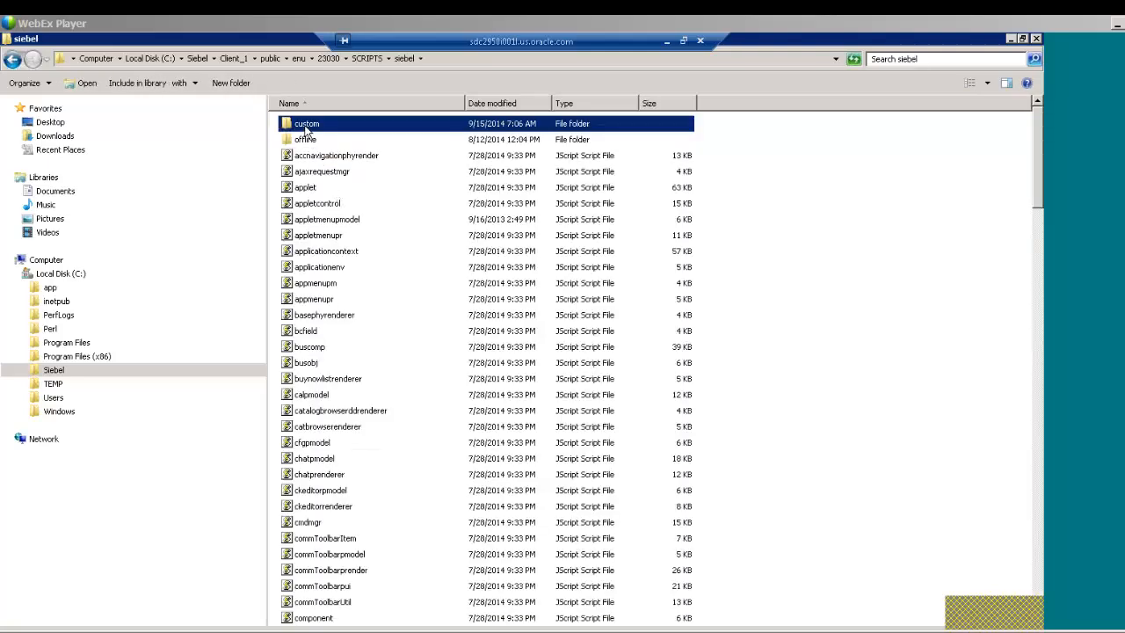
pyautogui.doubleClick(306, 123)
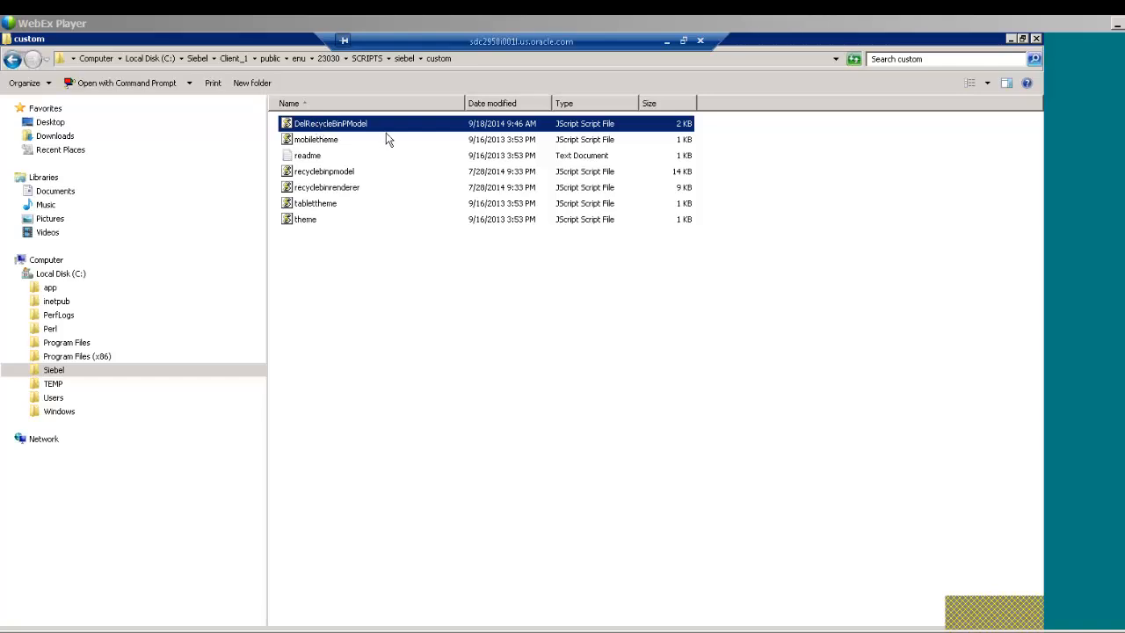
pyautogui.moveTo(413, 154)
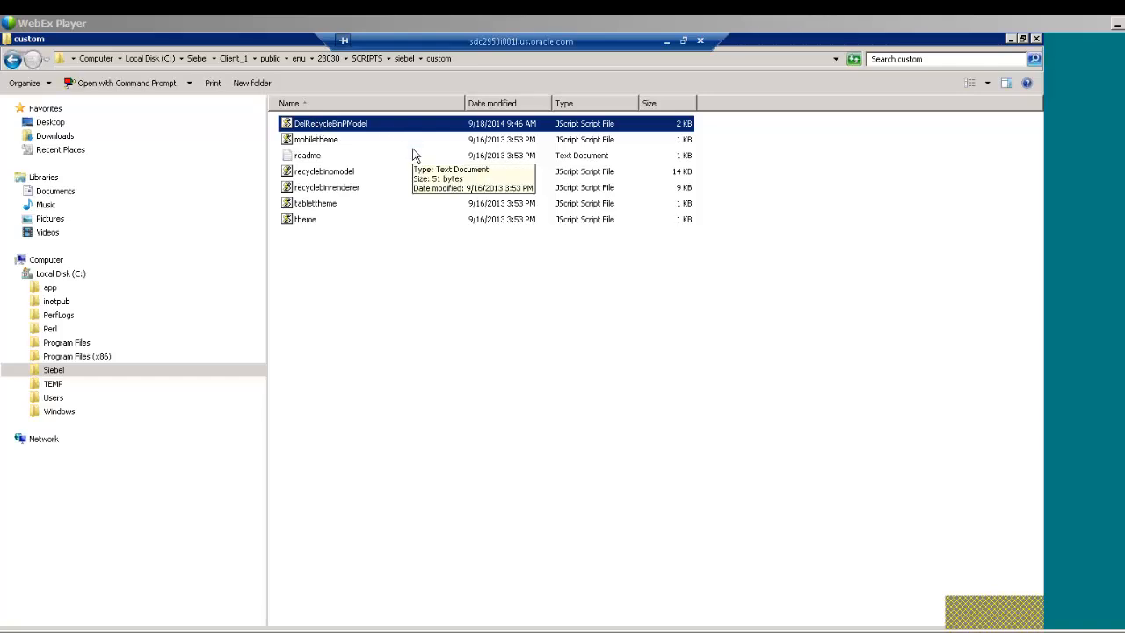
pyautogui.doubleClick(331, 123)
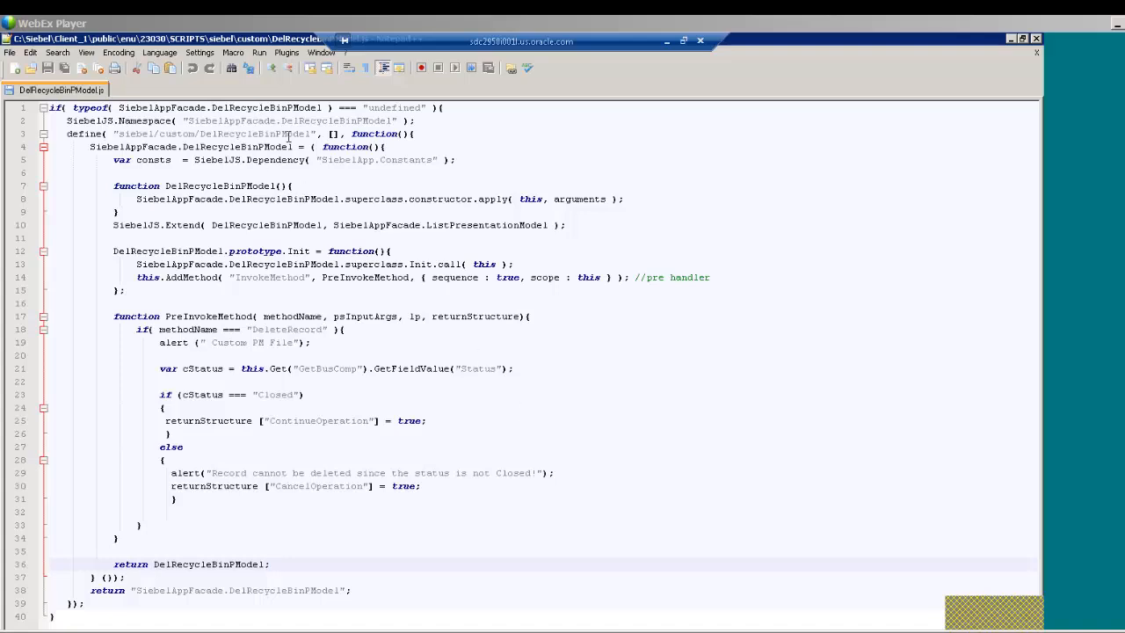
pyautogui.moveTo(112, 329)
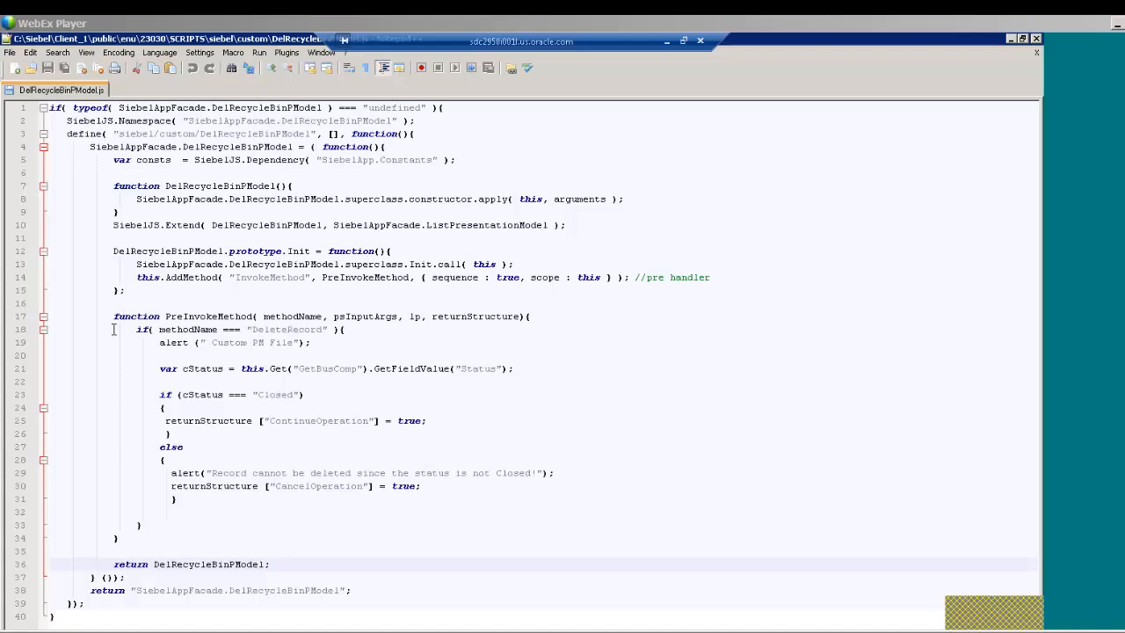
pyautogui.moveTo(113, 317); pyautogui.dragTo(161, 541)
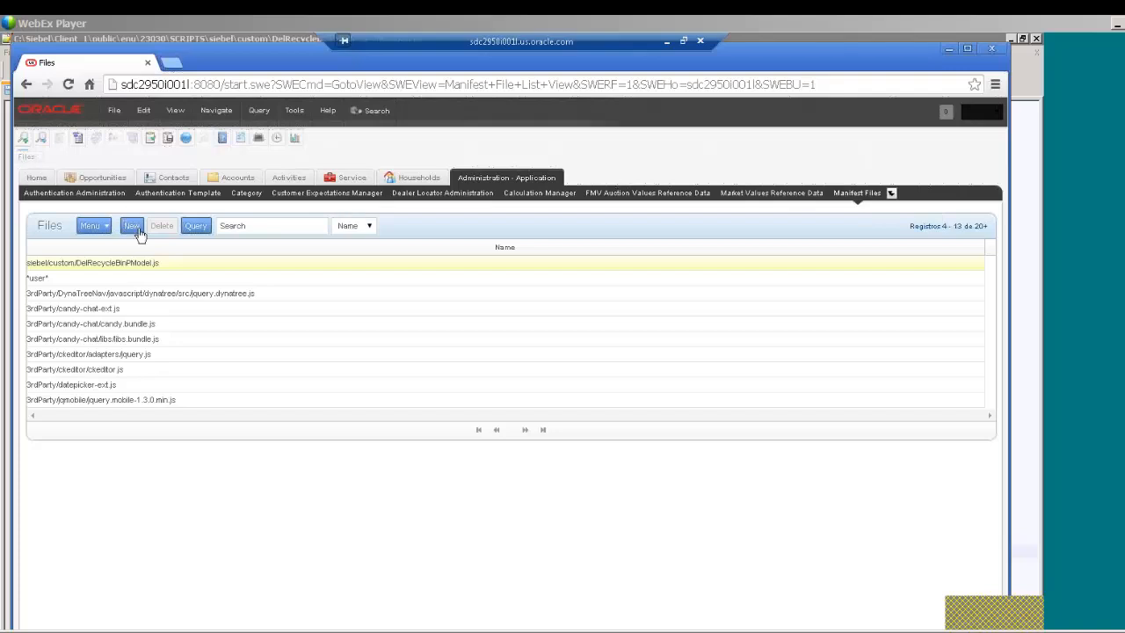
pyautogui.moveTo(172, 272)
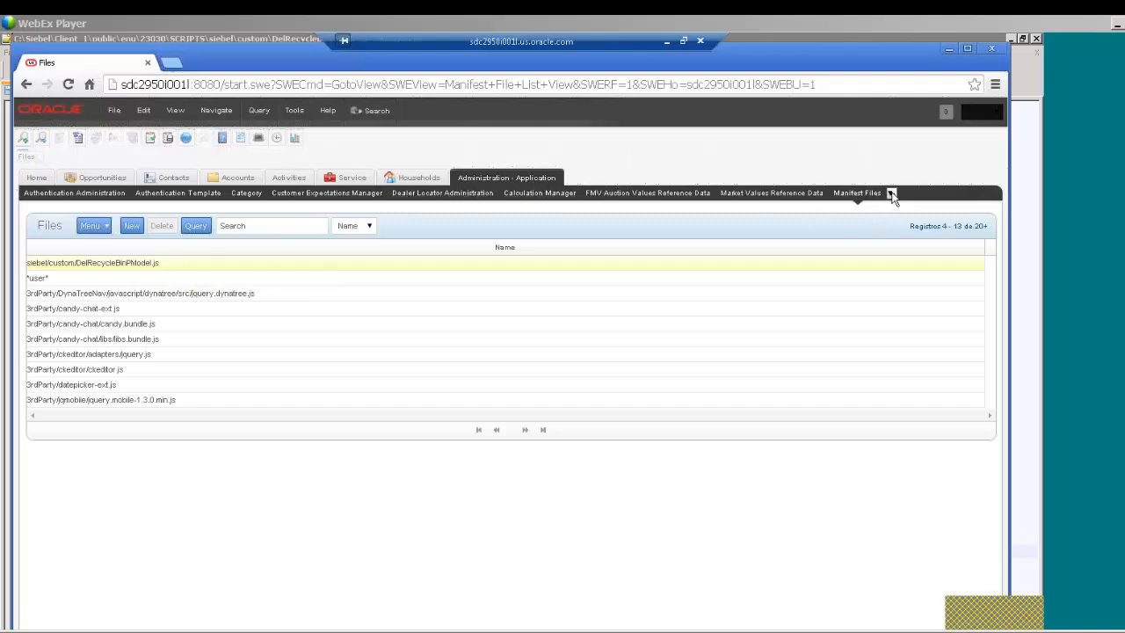
# Switch to the Manifest Administration view from the view tab dropdown.
pyautogui.click(891, 192)
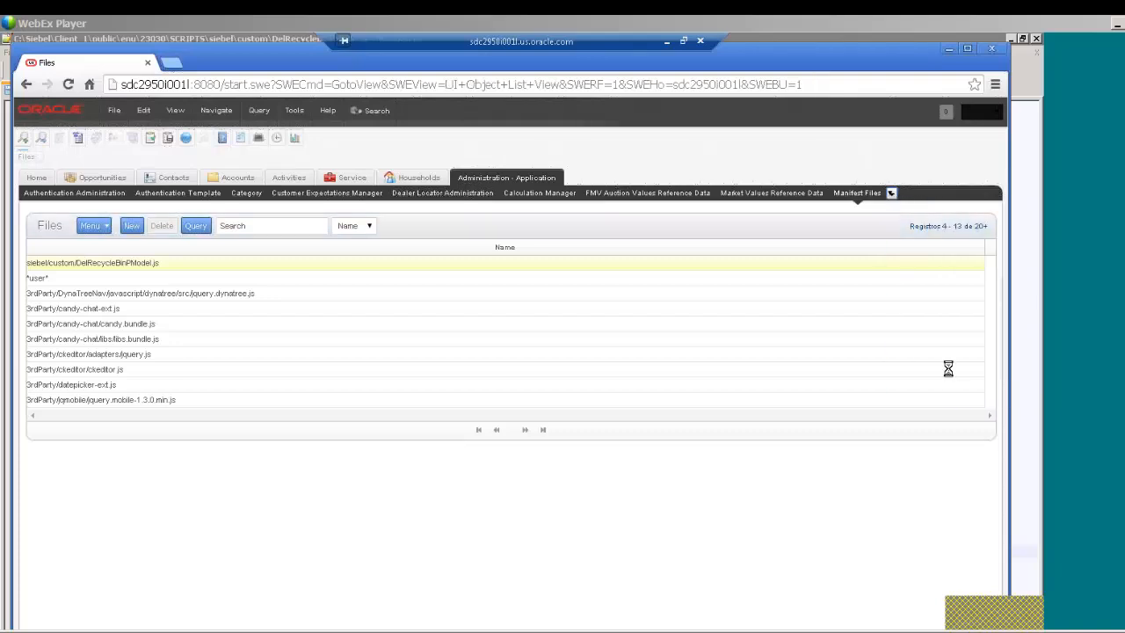
# Create a UI object: Type Applet, Usage Type Presentation Model, Name 'Service Request List Applet', and save it.
pyautogui.click(858, 192)
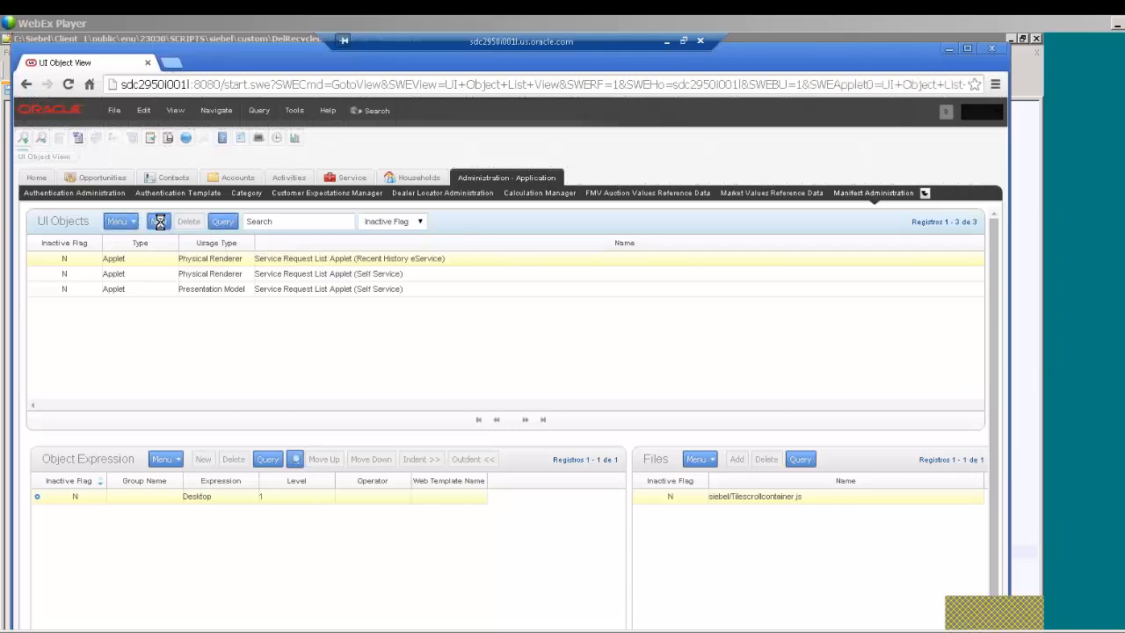
pyautogui.click(159, 221)
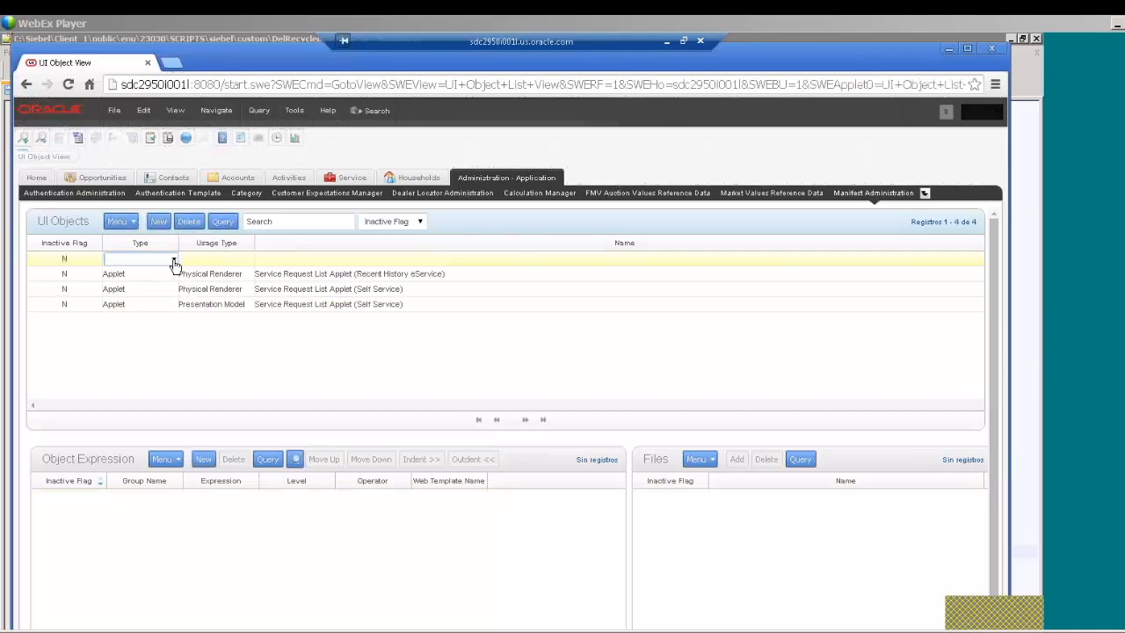
pyautogui.click(172, 258)
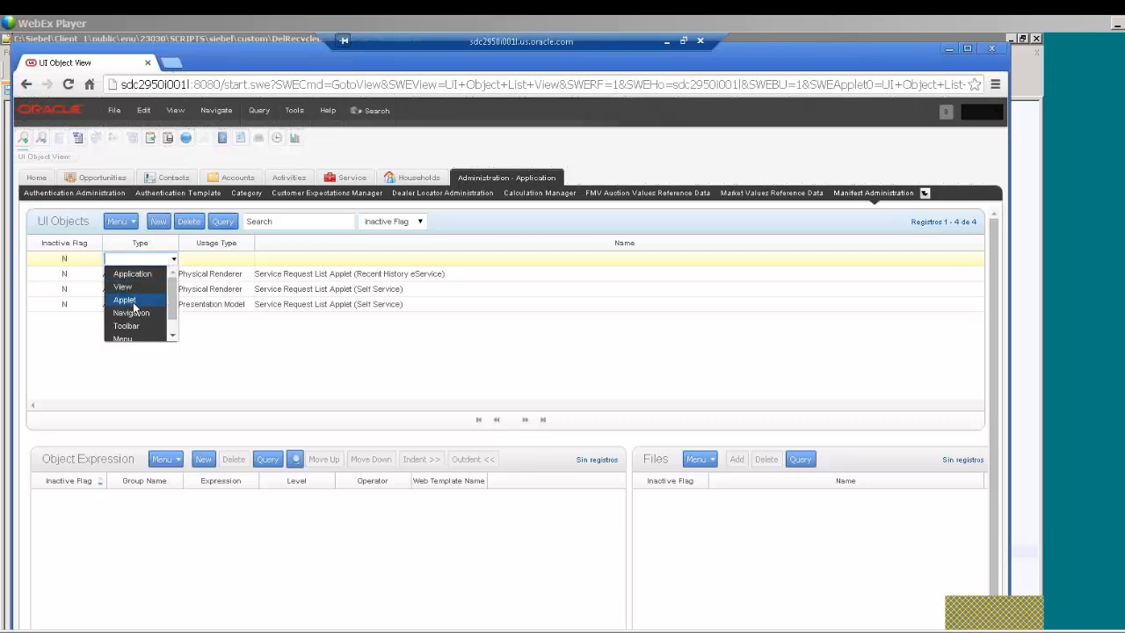
pyautogui.click(123, 299)
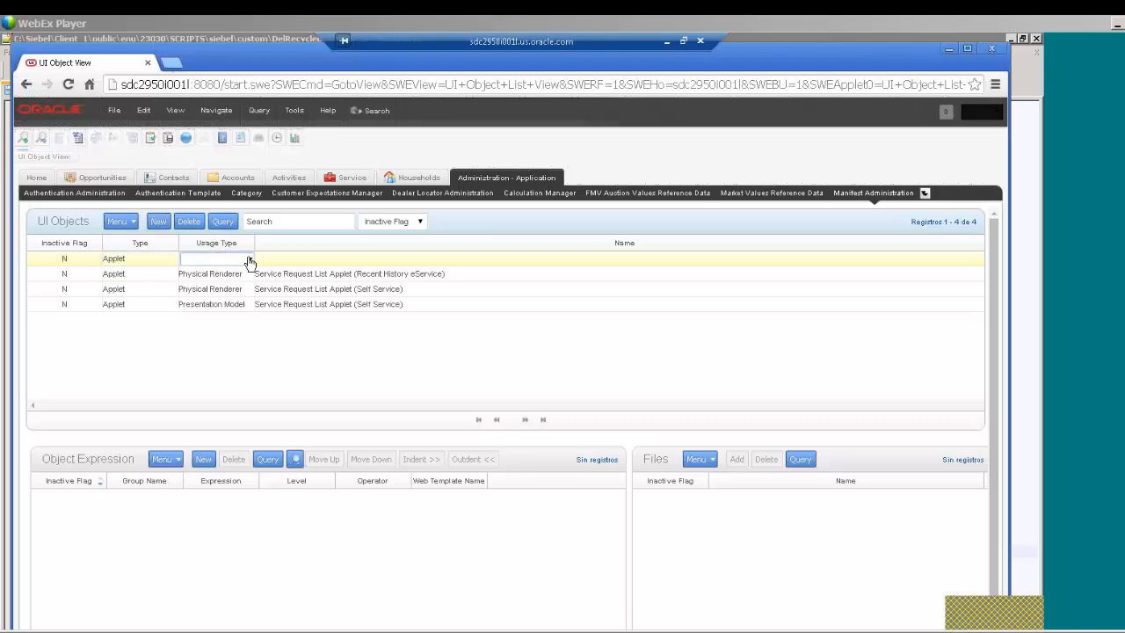
pyautogui.click(250, 259)
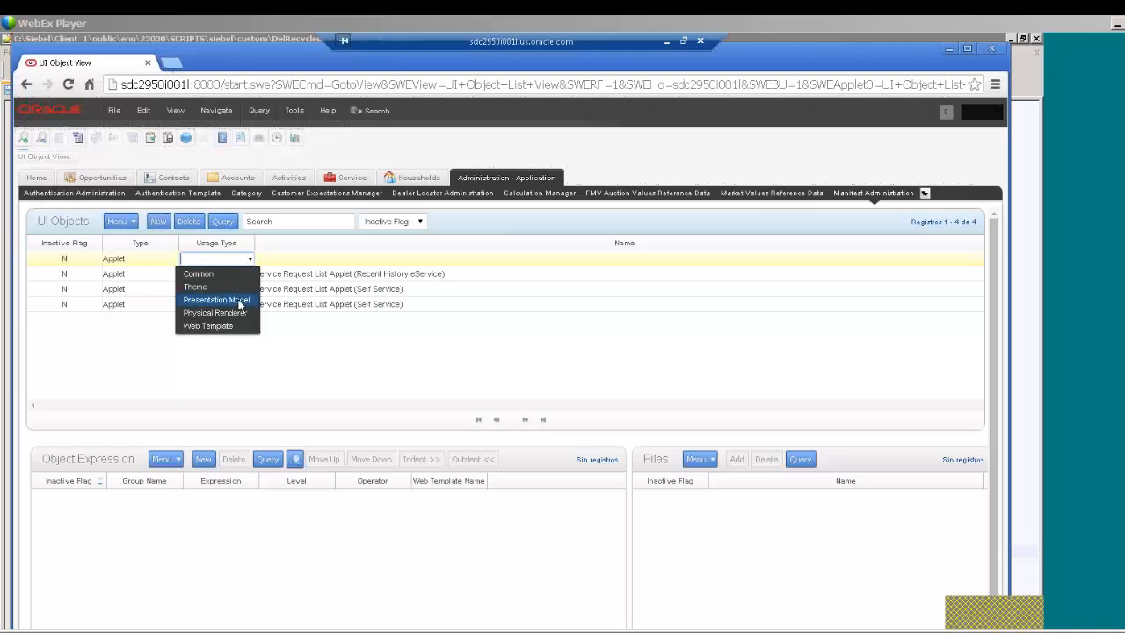
pyautogui.click(216, 299)
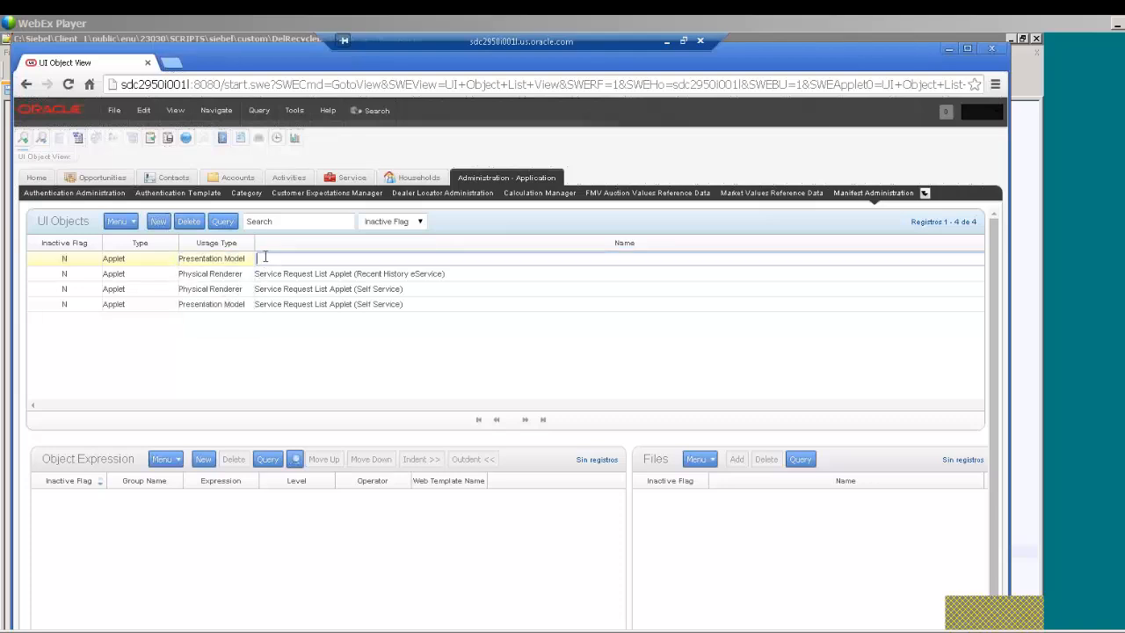
pyautogui.write('Service Request List Applet')
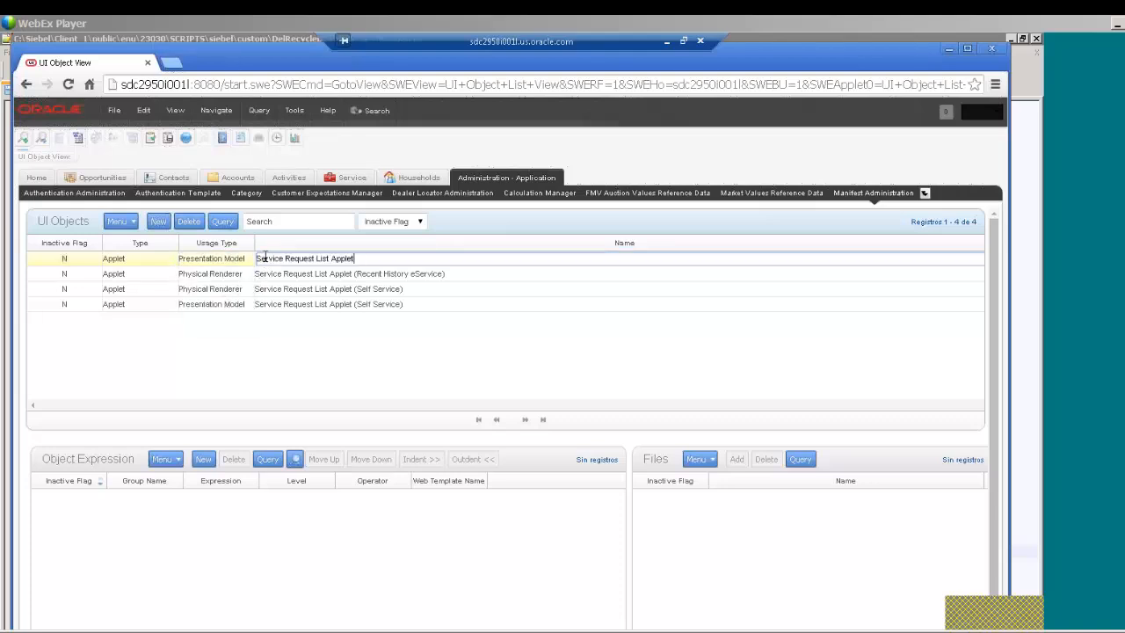
pyautogui.click(302, 363)
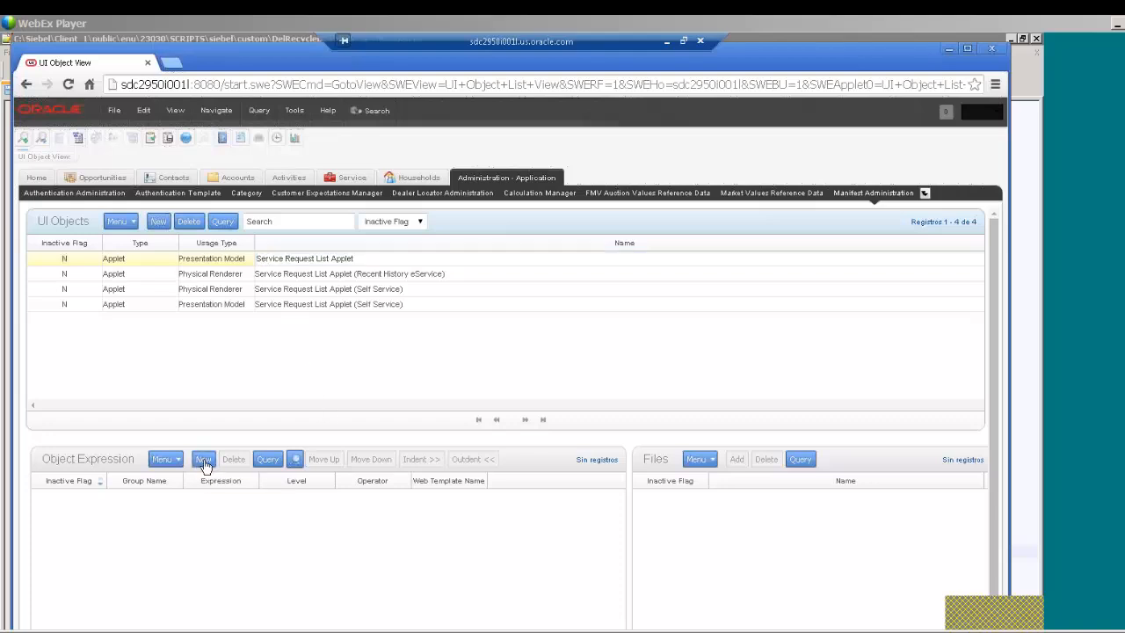
# Add an object expression set to Desktop for the Service Request List Applet record.
pyautogui.click(204, 459)
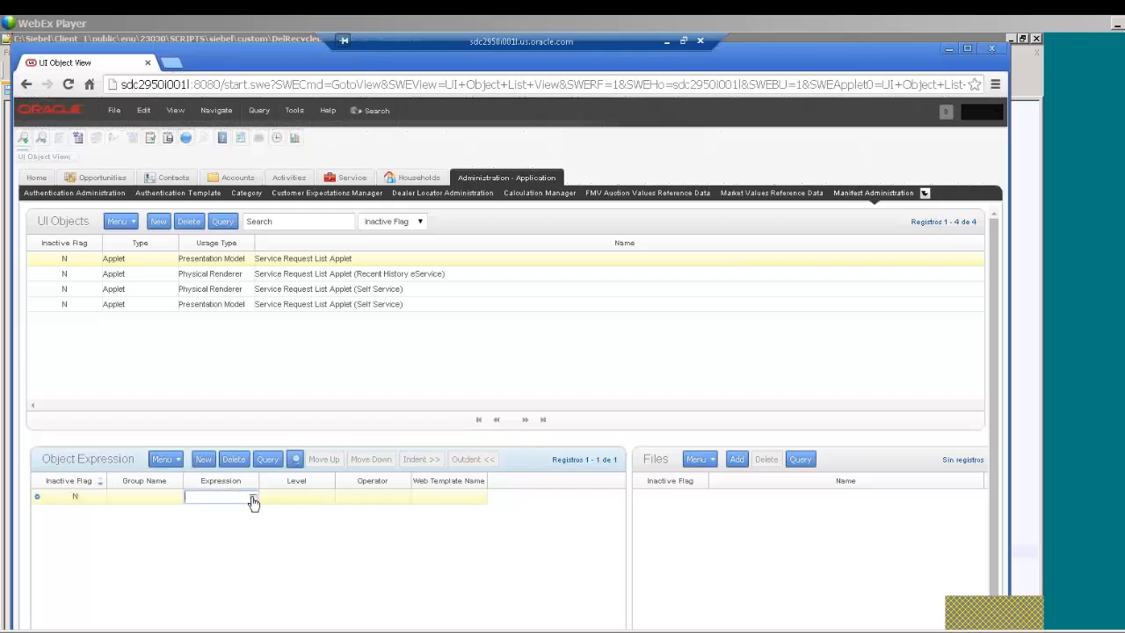
pyautogui.click(253, 496)
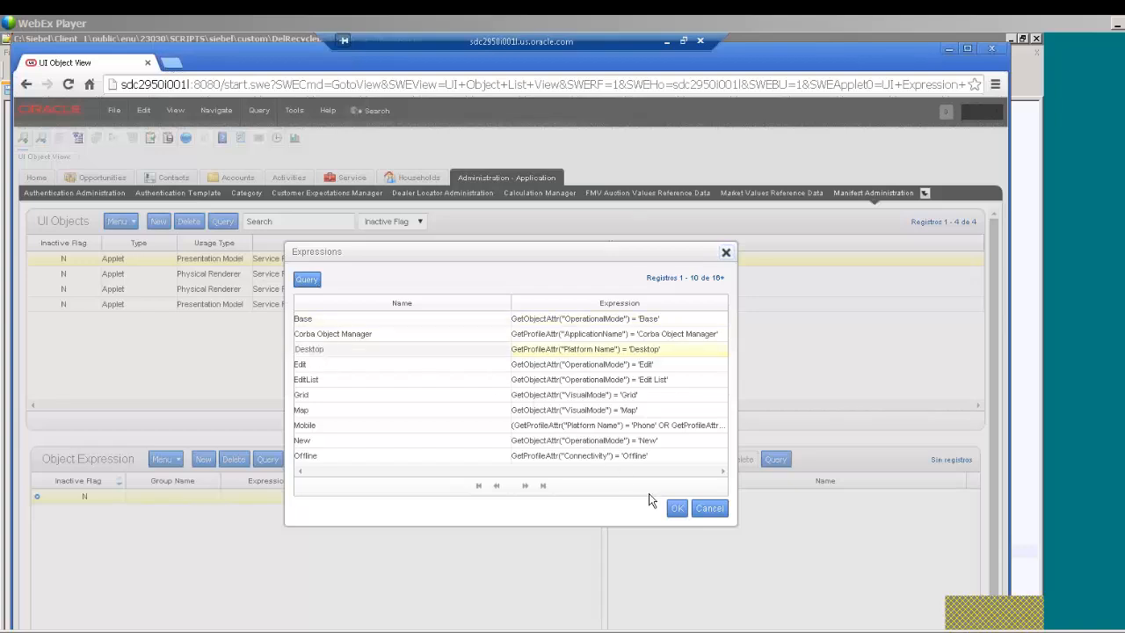
pyautogui.click(677, 508)
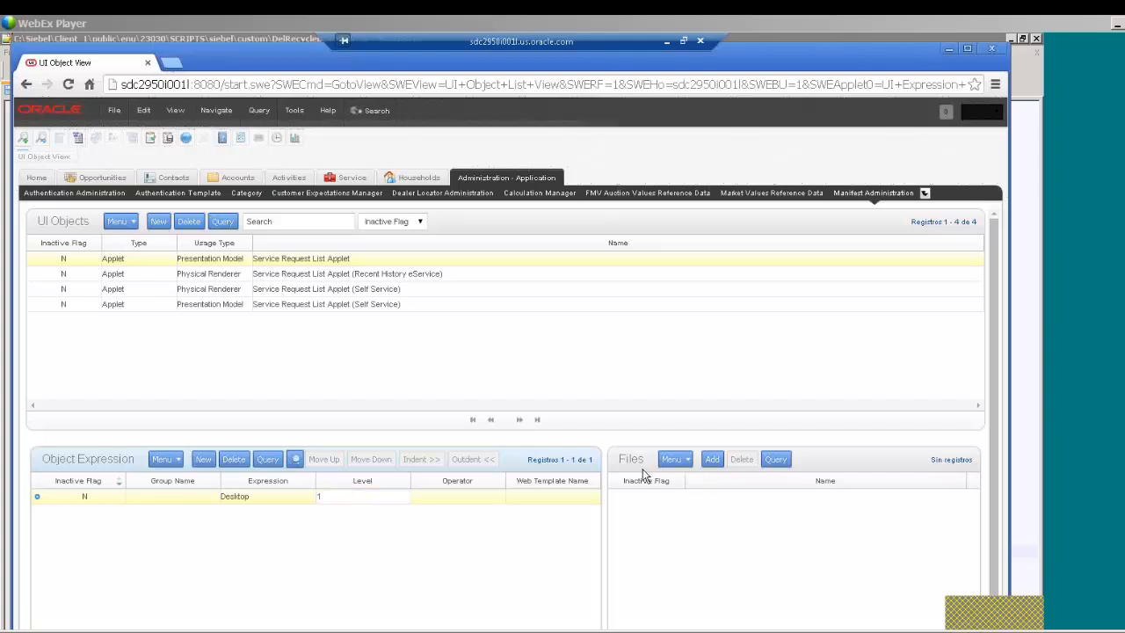
pyautogui.moveTo(631, 475)
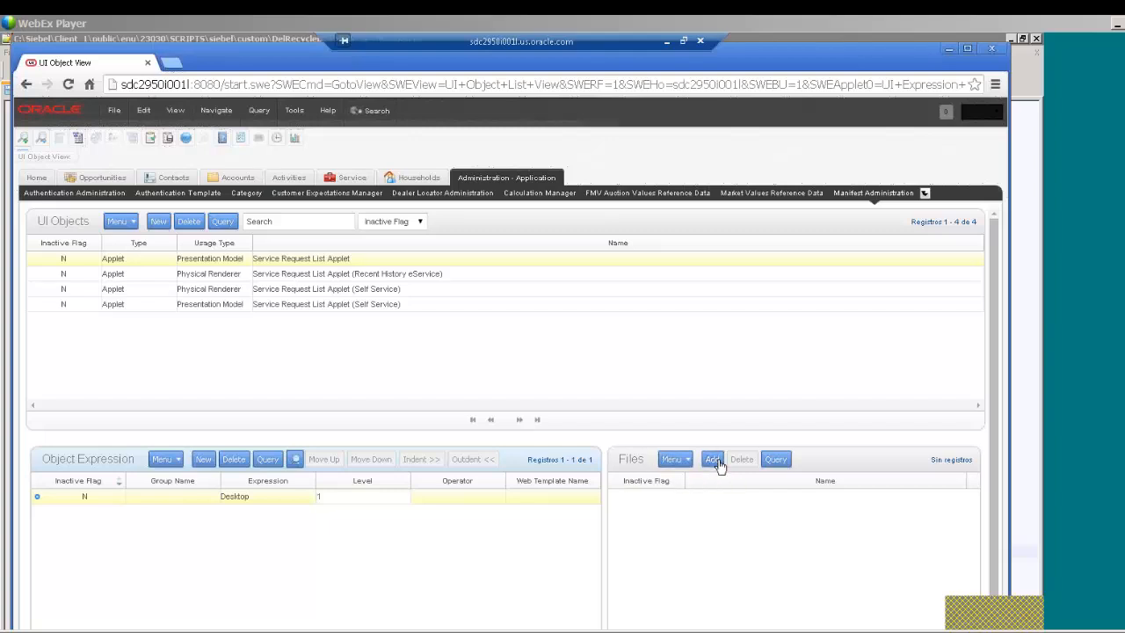
# Attach the file siebel/custom/DelRecycleBinPModel.js to the Desktop expression via a siebel/custom query.
pyautogui.click(712, 459)
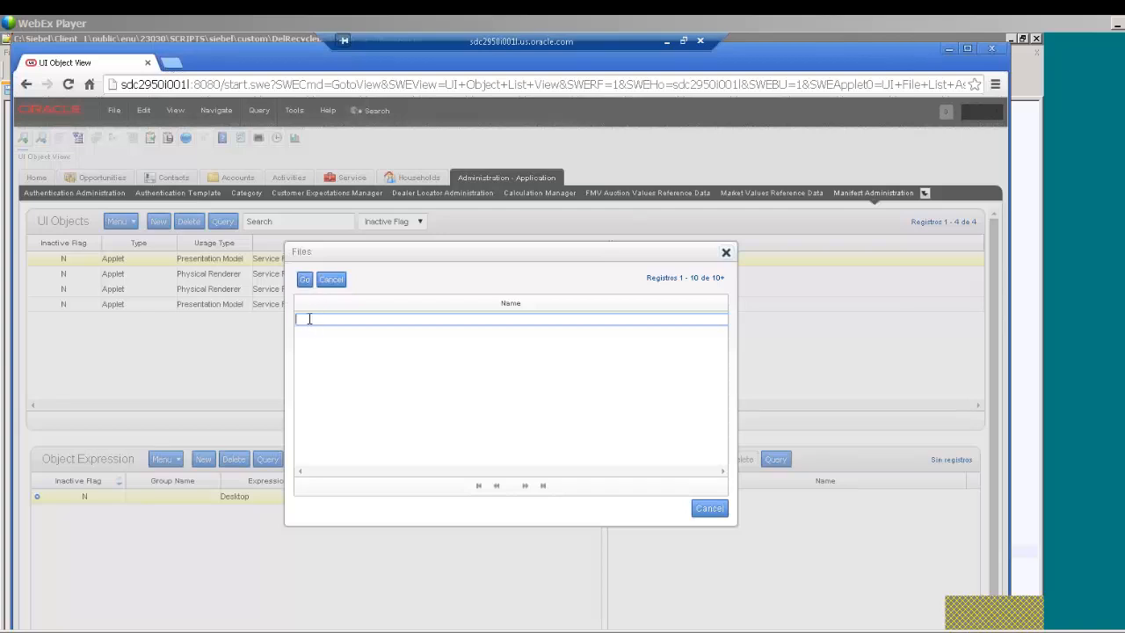
pyautogui.write('siebe')
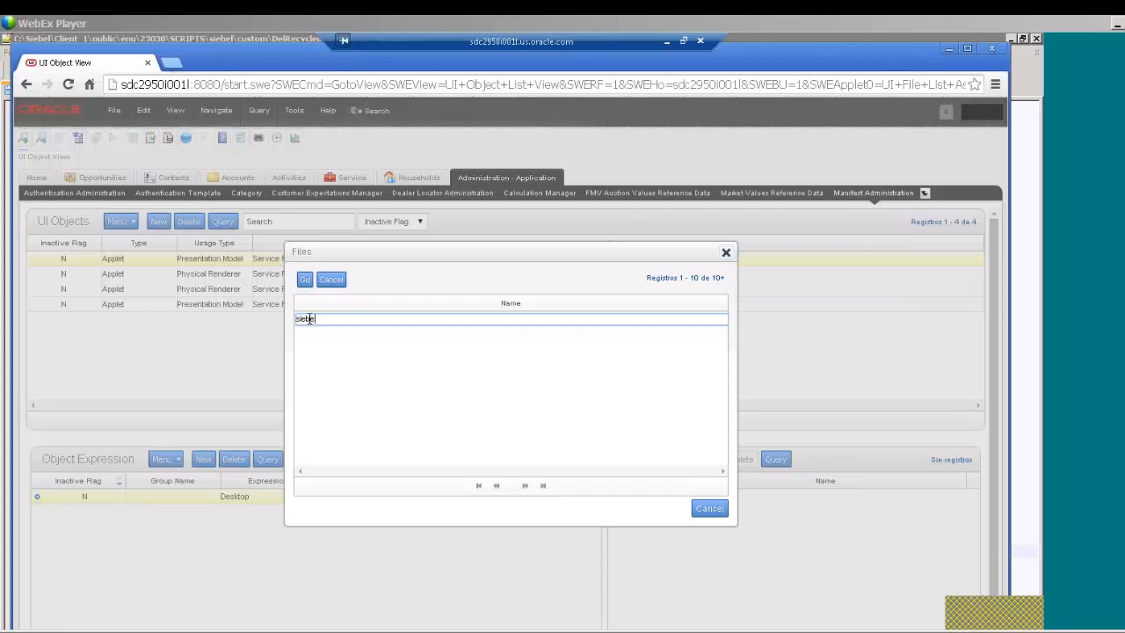
pyautogui.write('/cust')
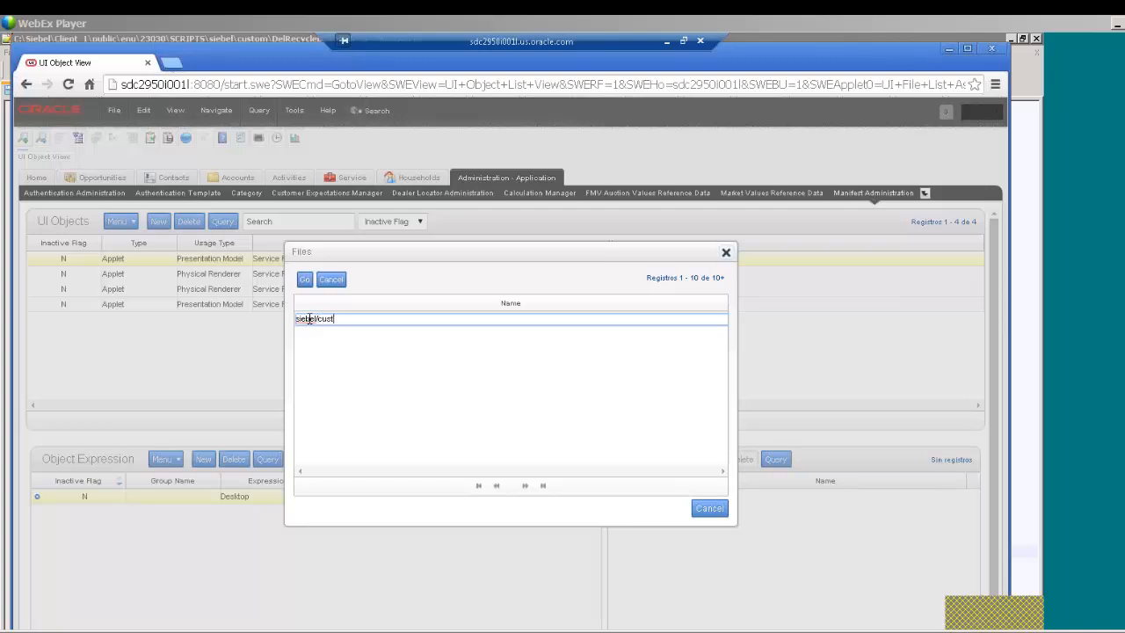
pyautogui.click(304, 278)
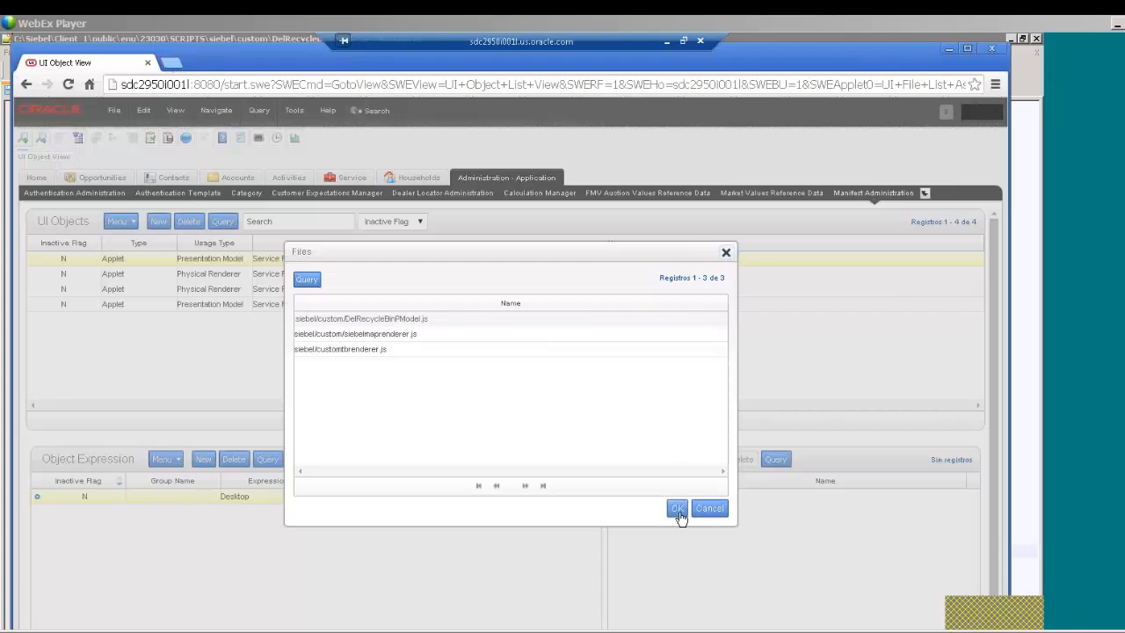
pyautogui.click(677, 508)
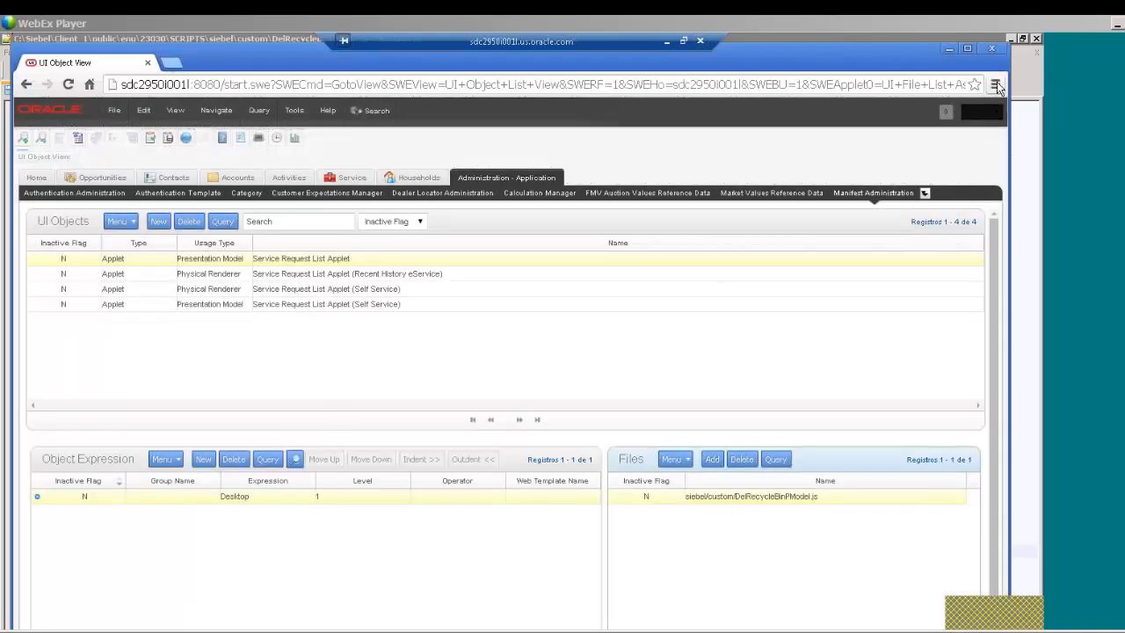
pyautogui.click(995, 84)
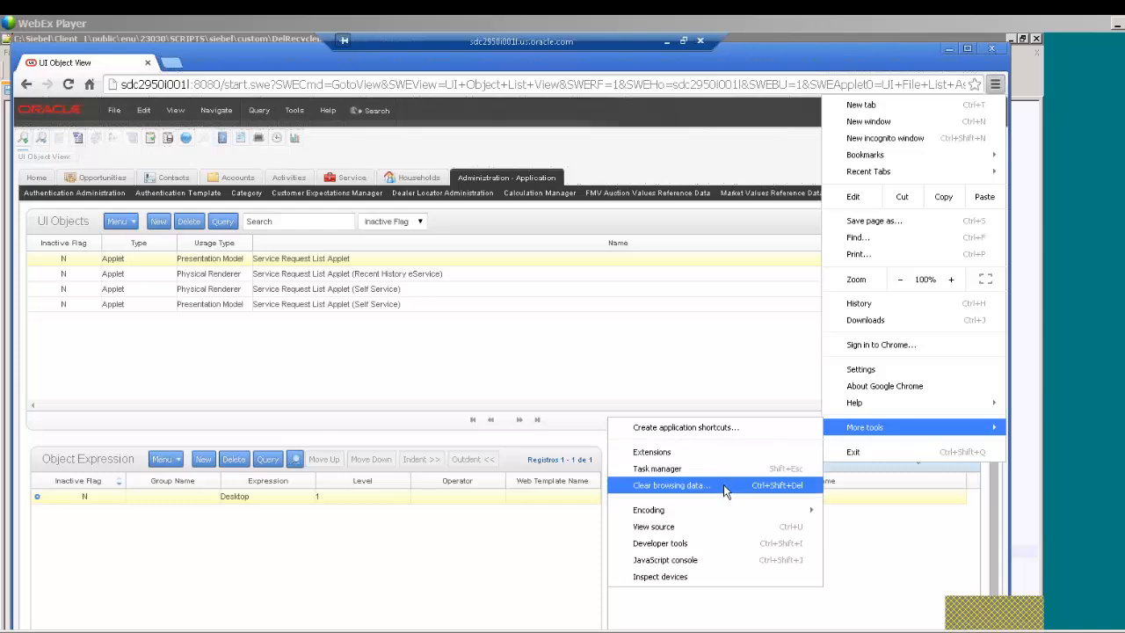
pyautogui.moveTo(661, 492)
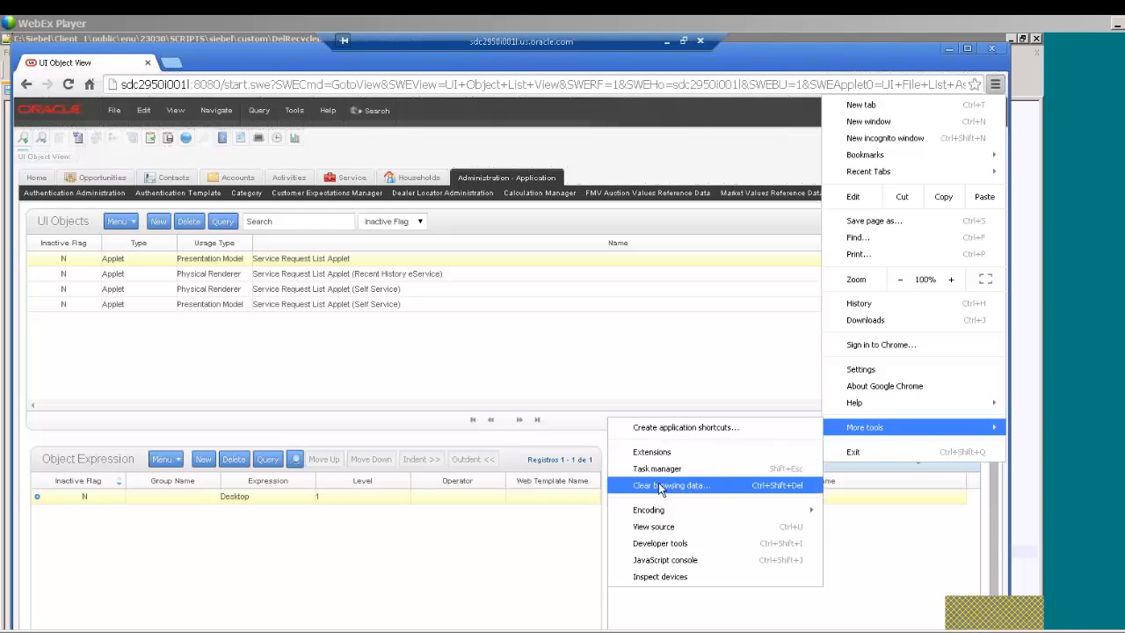
# Clear Chrome browsing data from the beginning of time and return to the Siebel application.
pyautogui.click(671, 485)
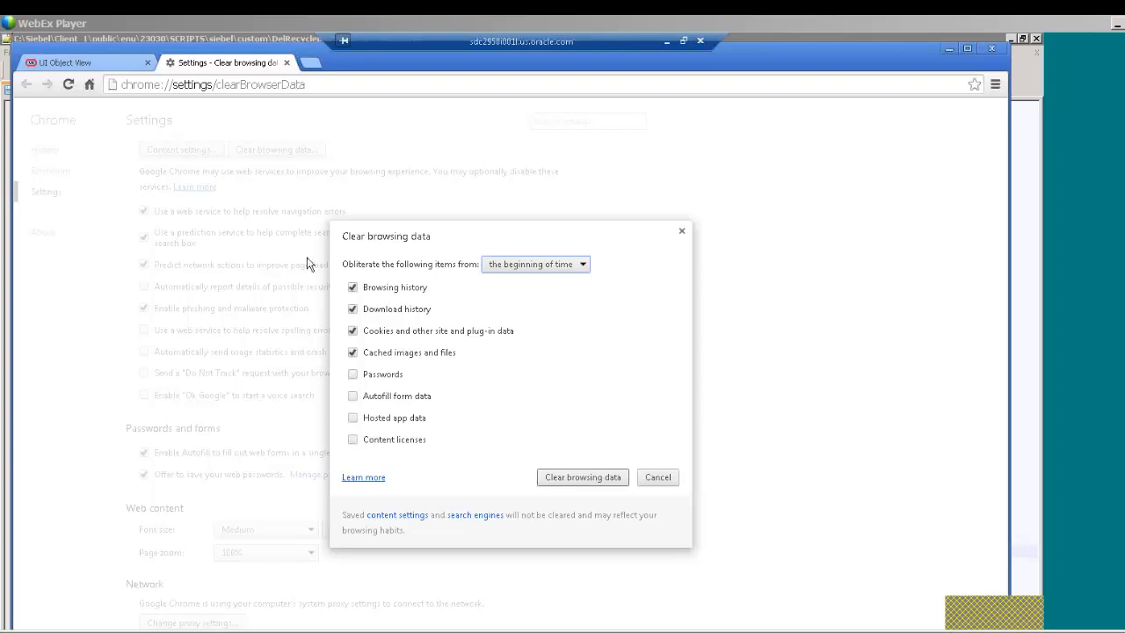
pyautogui.click(582, 477)
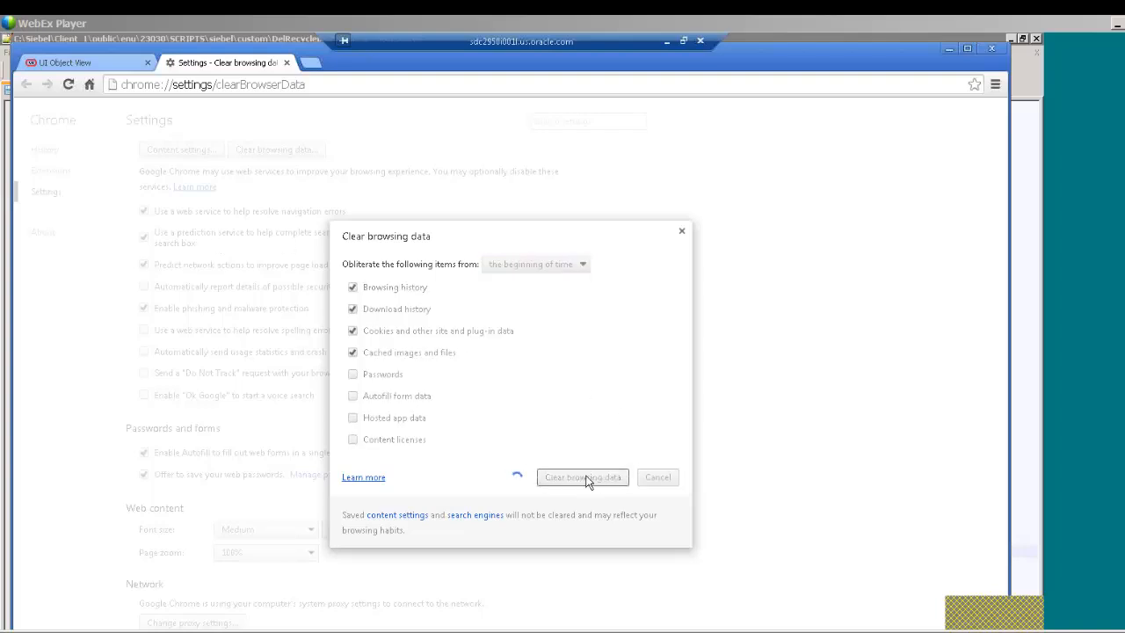
pyautogui.click(581, 477)
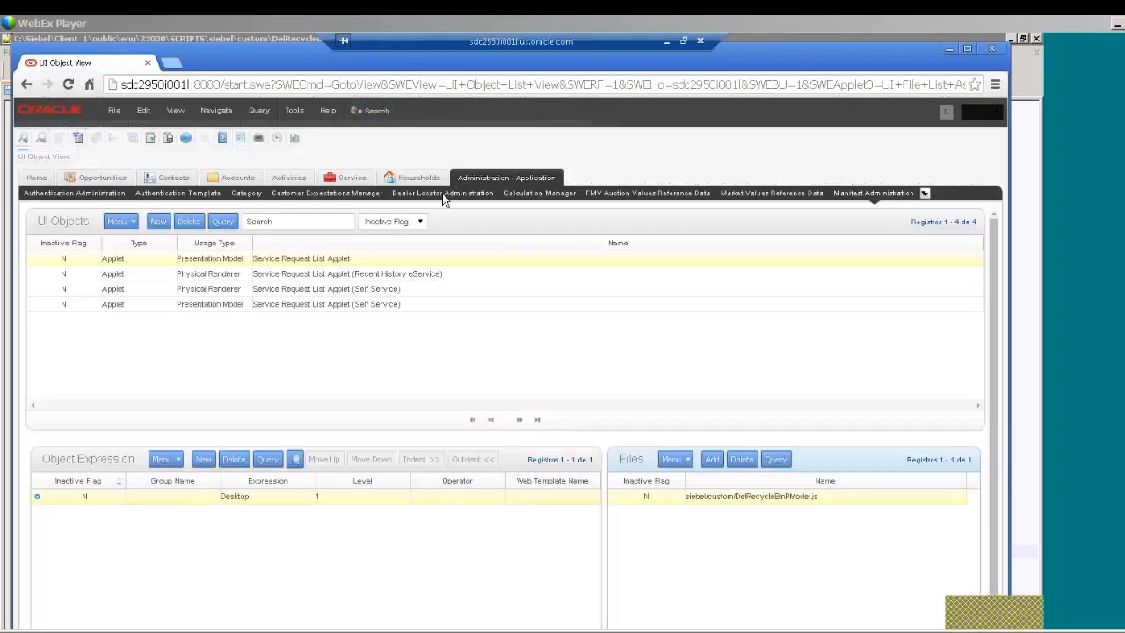
pyautogui.moveTo(619, 308)
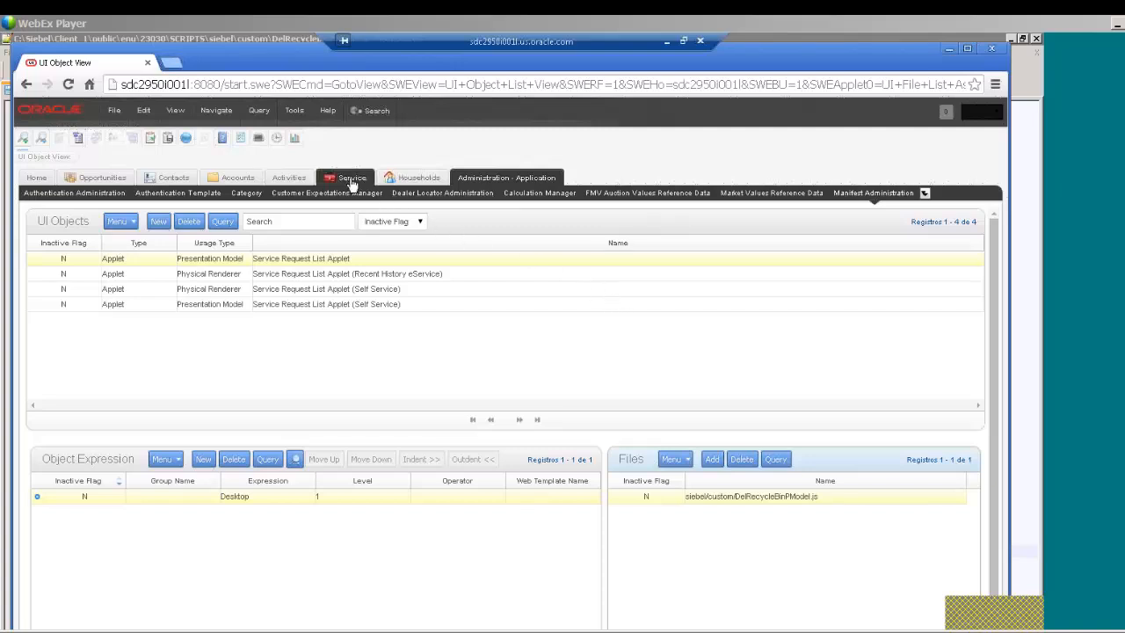
# Go to the Service screen and show the My Service Requests list.
pyautogui.click(350, 176)
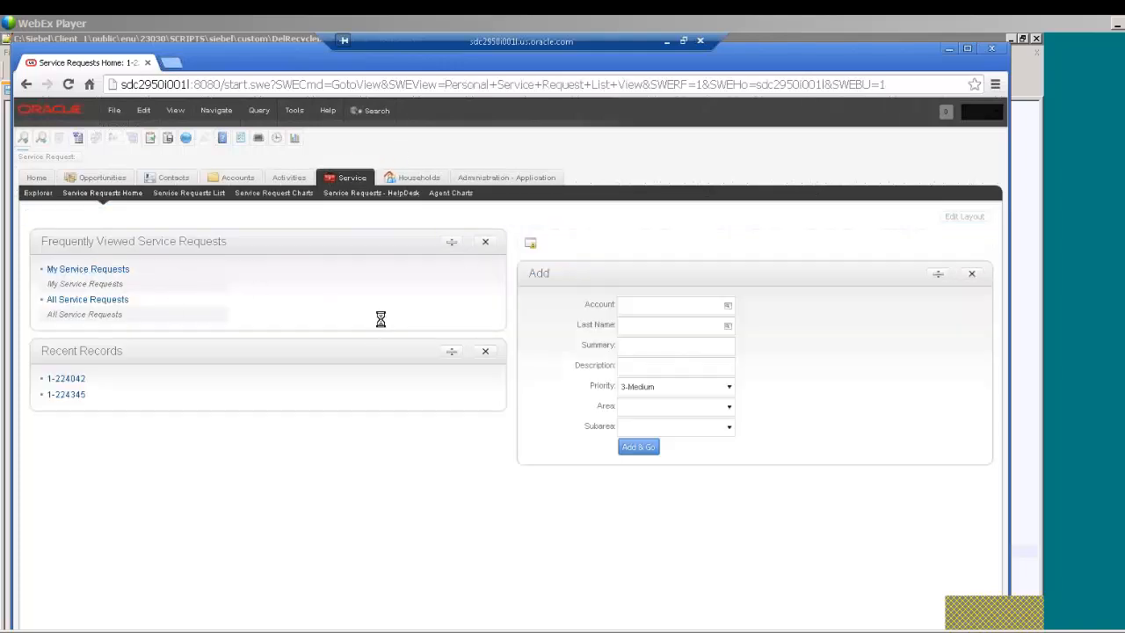
pyautogui.click(88, 269)
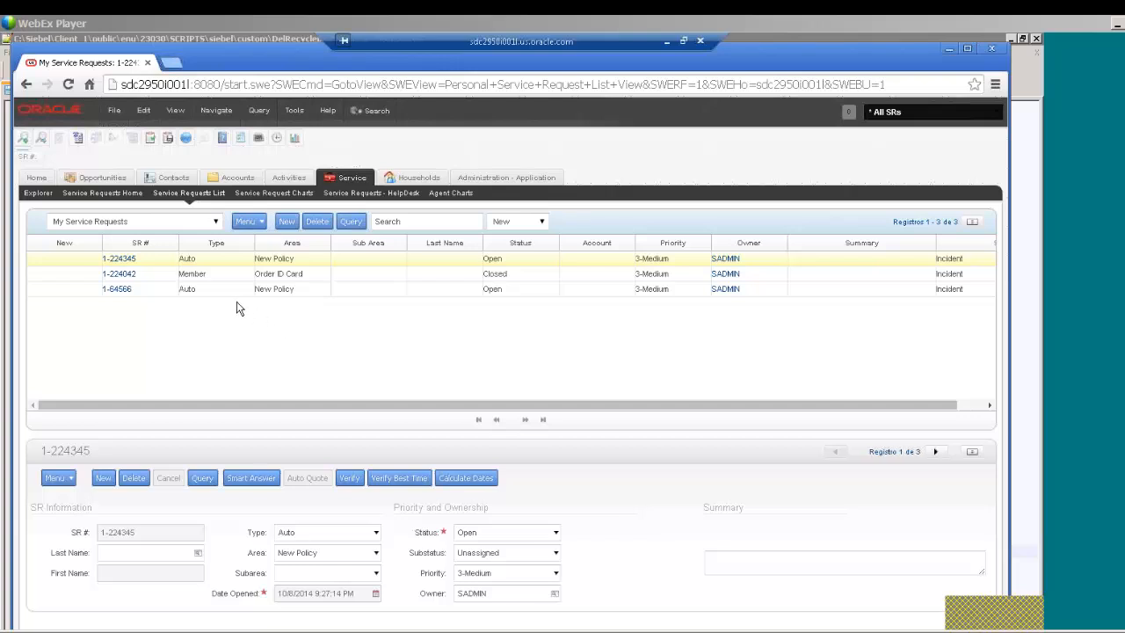
pyautogui.moveTo(517, 271)
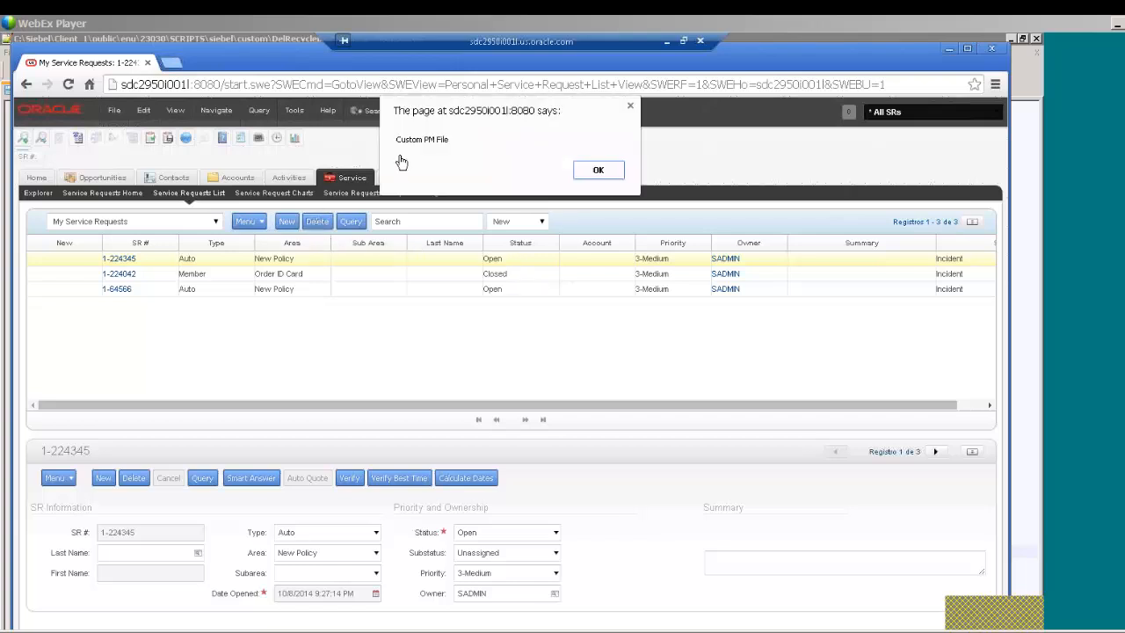
pyautogui.moveTo(443, 153)
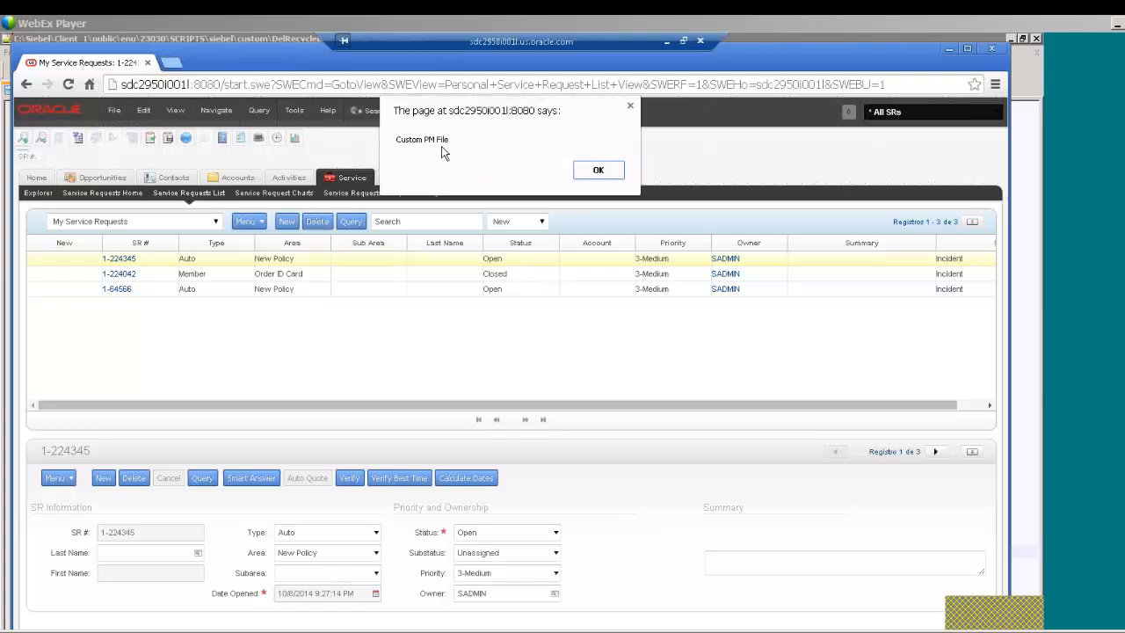
pyautogui.click(597, 169)
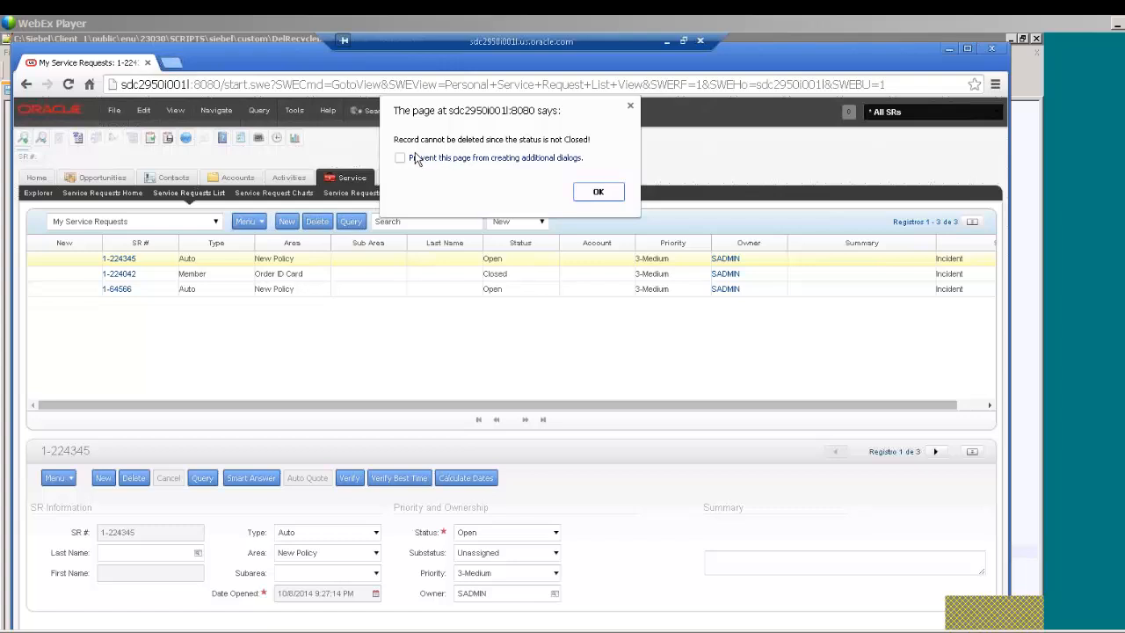
pyautogui.moveTo(544, 155)
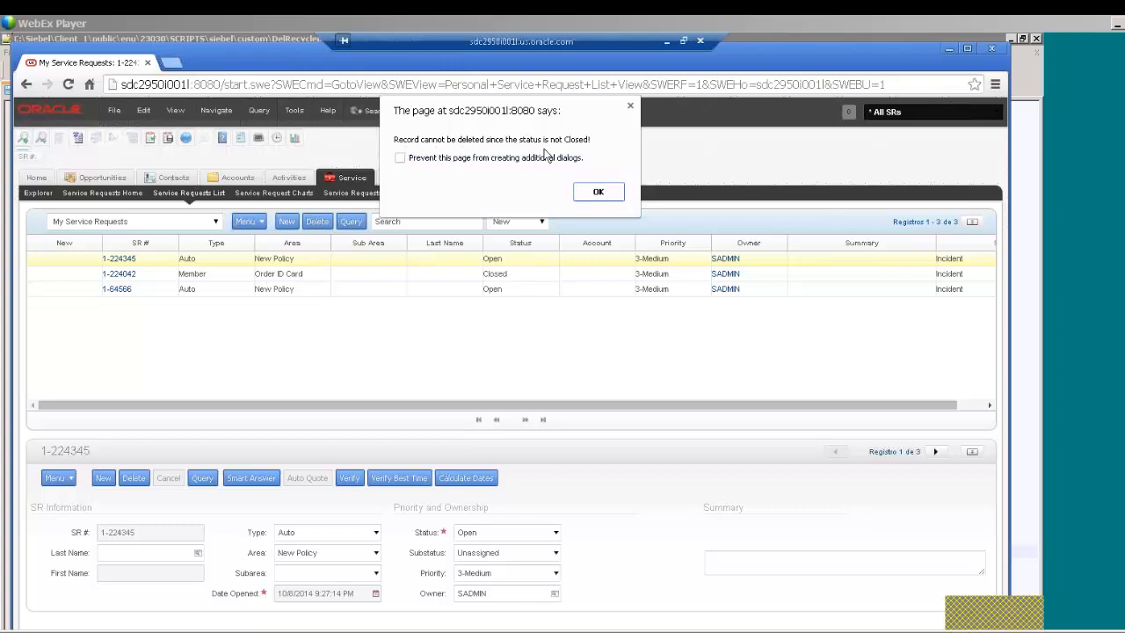
pyautogui.moveTo(580, 159)
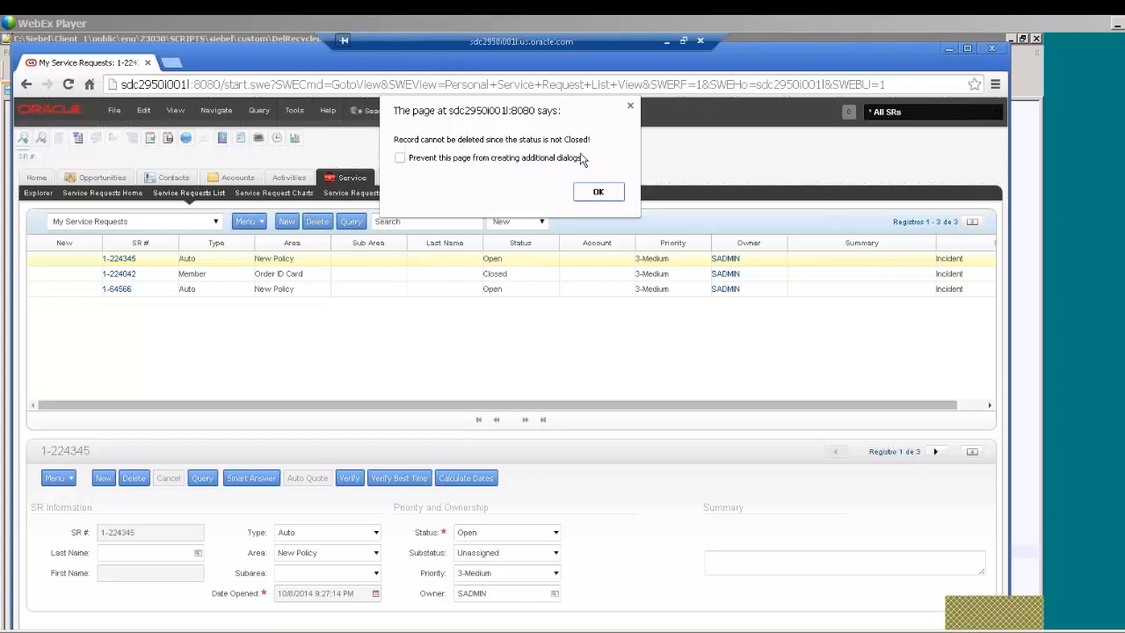
pyautogui.click(597, 192)
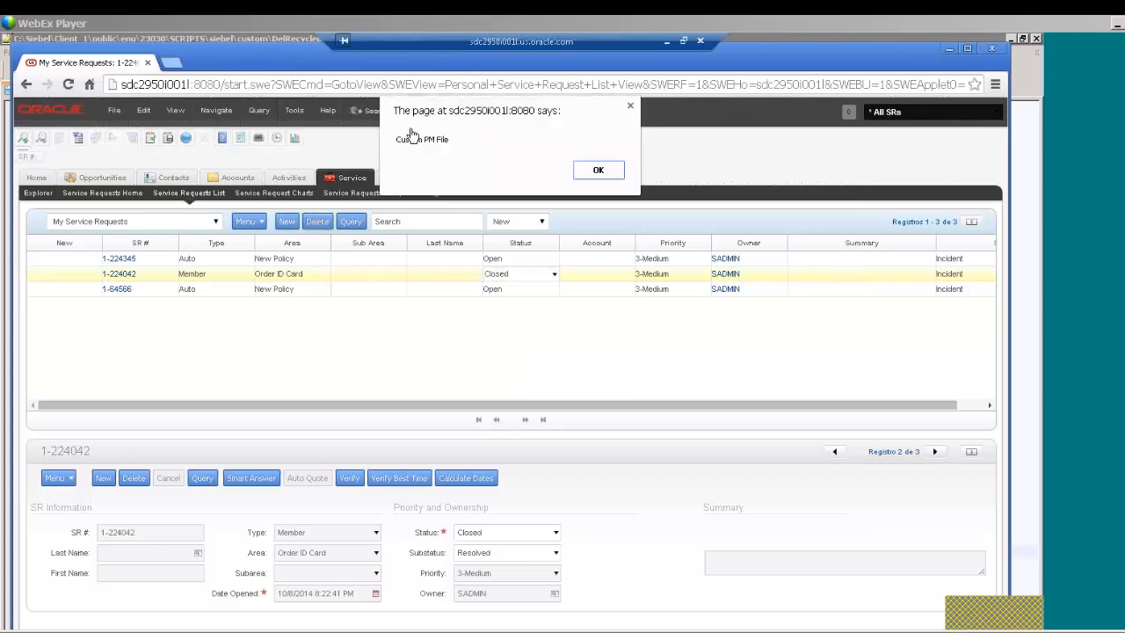
# Acknowledge the 'Custom PM File' alert while deleting closed SR 1-224042.
pyautogui.click(598, 169)
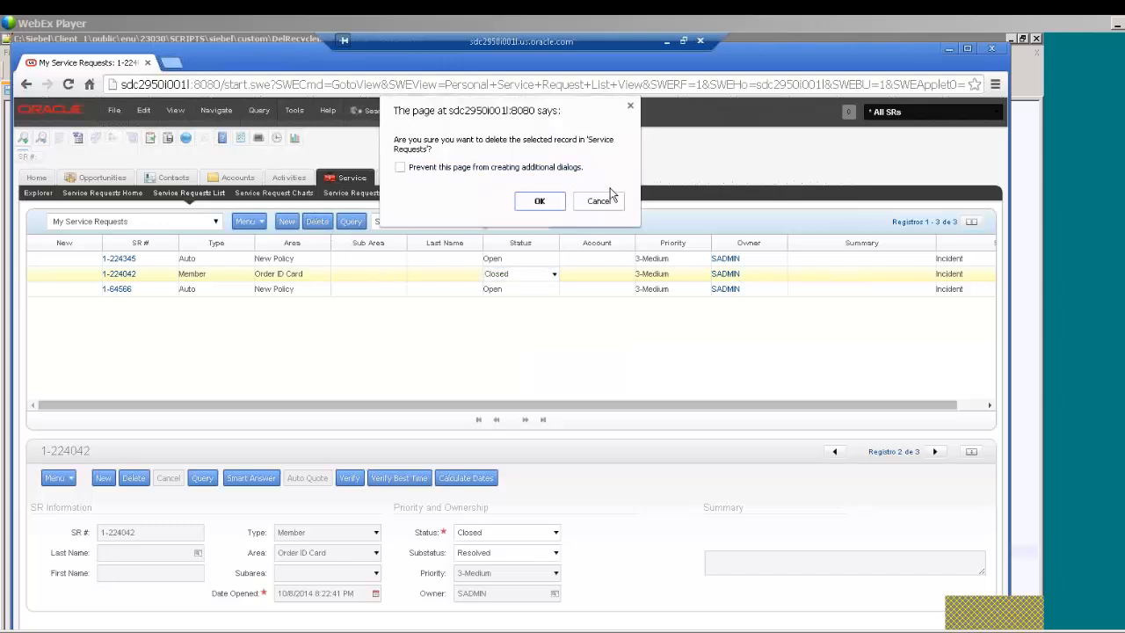
pyautogui.moveTo(478, 149)
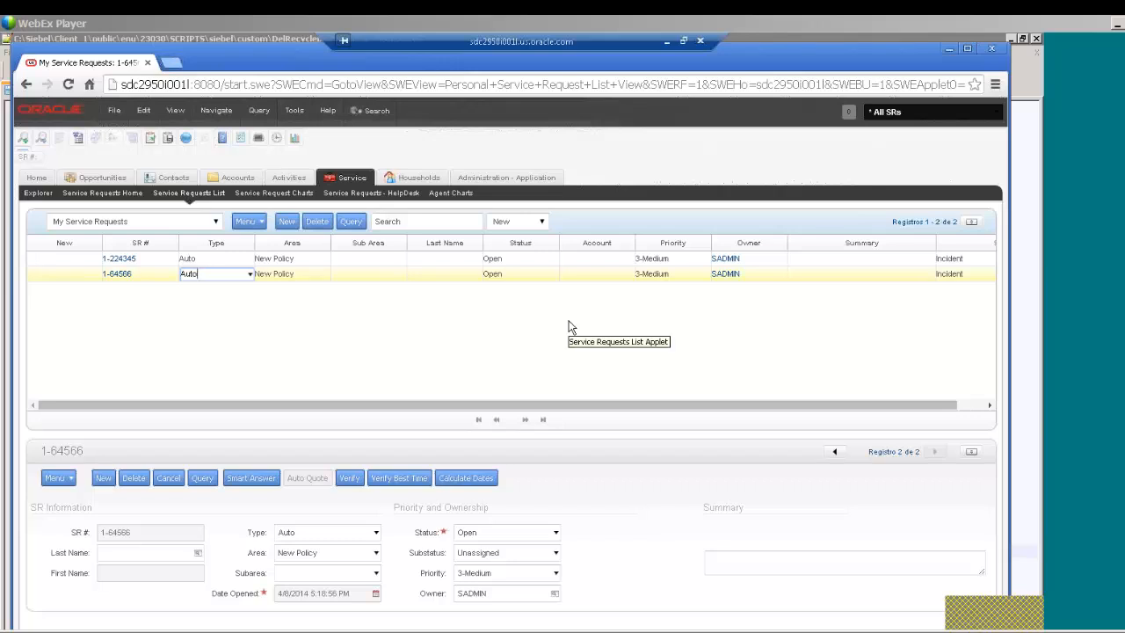
pyautogui.moveTo(876, 485)
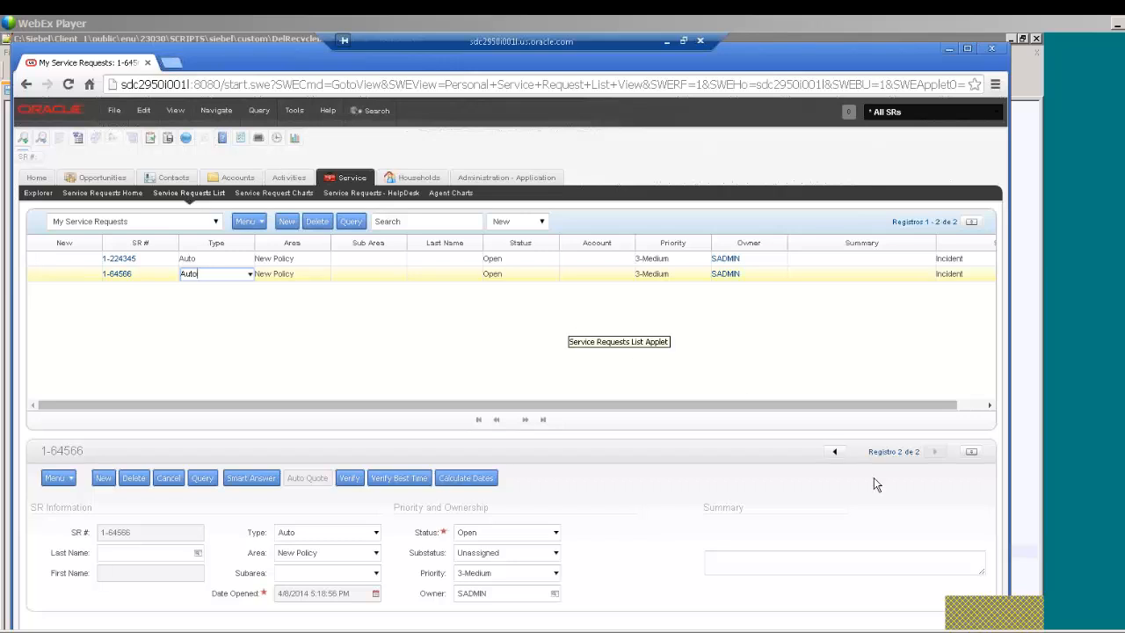